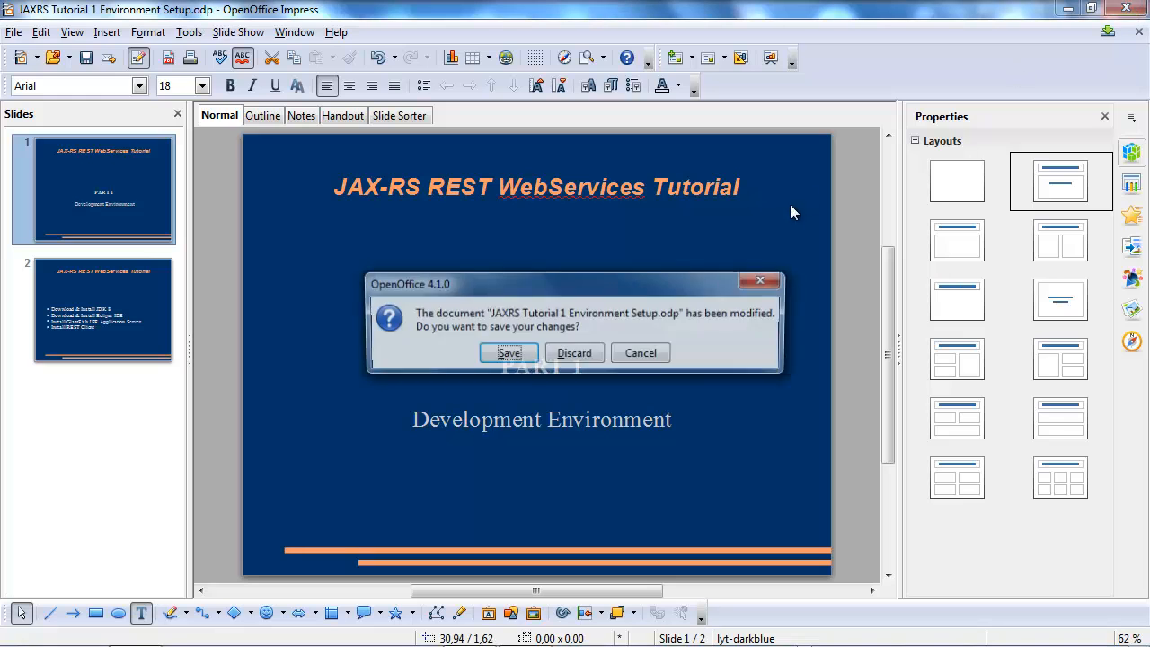
pyautogui.moveTo(574, 359)
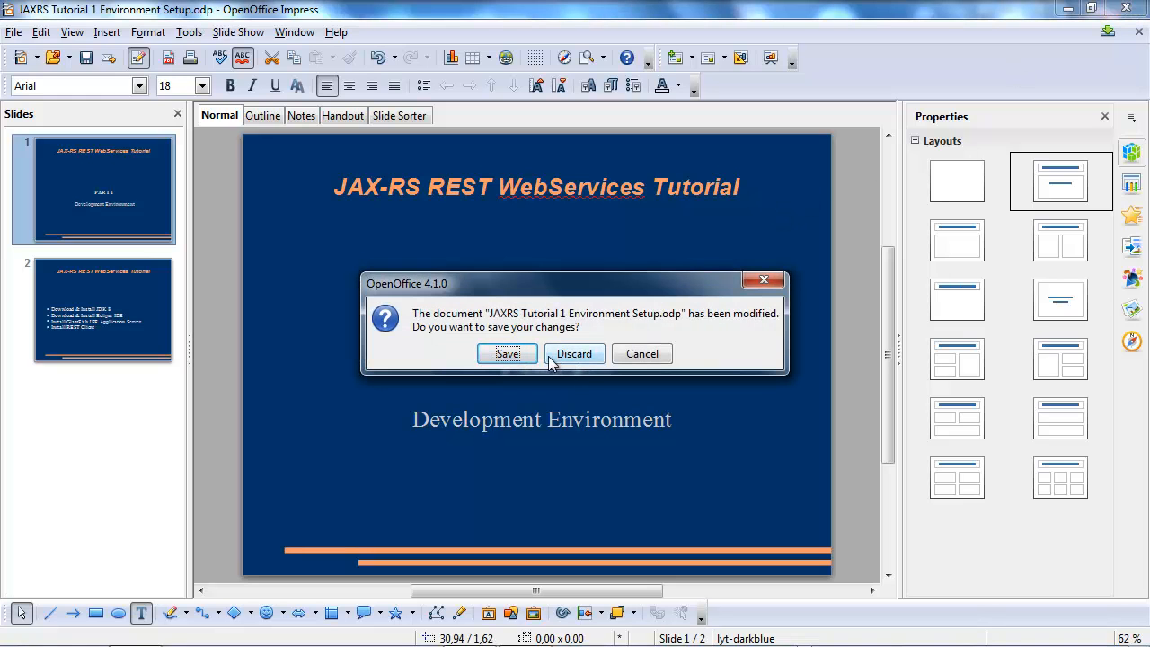
# - Discard unsaved changes to close the JAX-RS tutorial presentation
pyautogui.click(575, 353)
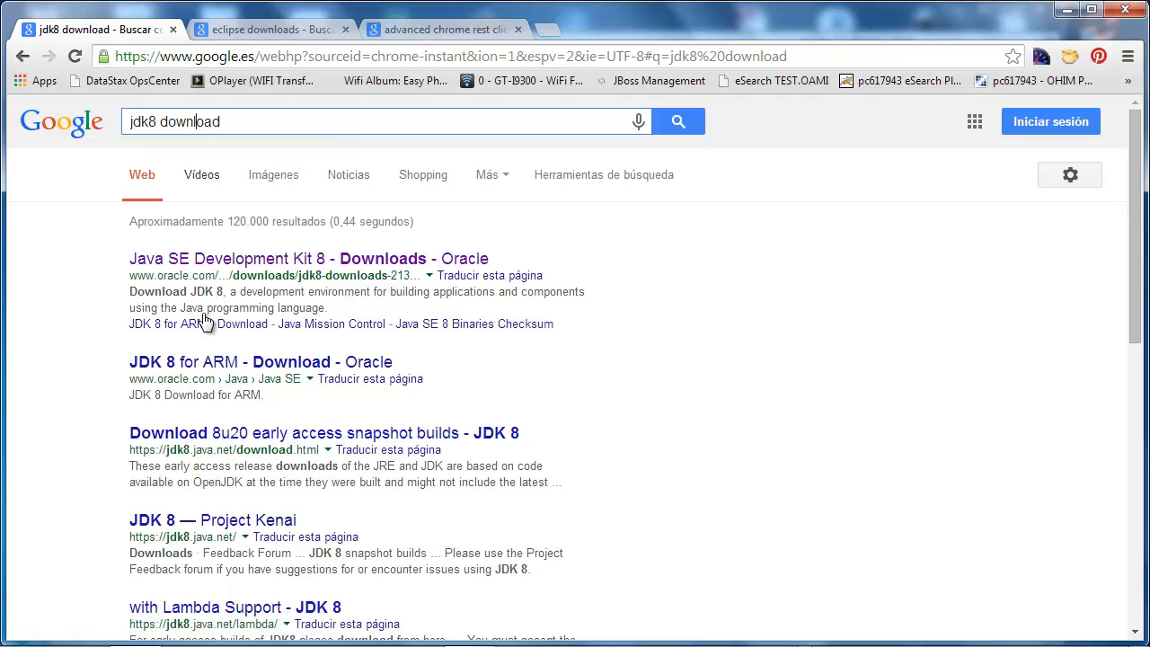
# - Open the Oracle JDK 8 downloads page and accept the 8u20 license agreement
pyautogui.click(309, 258)
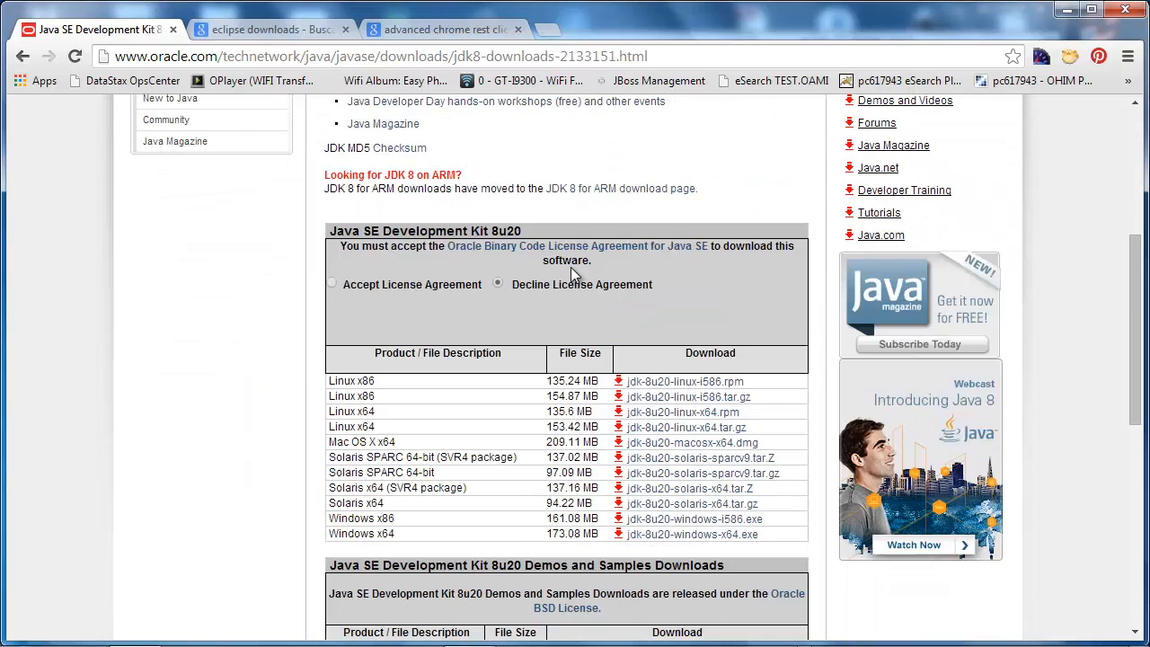
pyautogui.moveTo(698, 534)
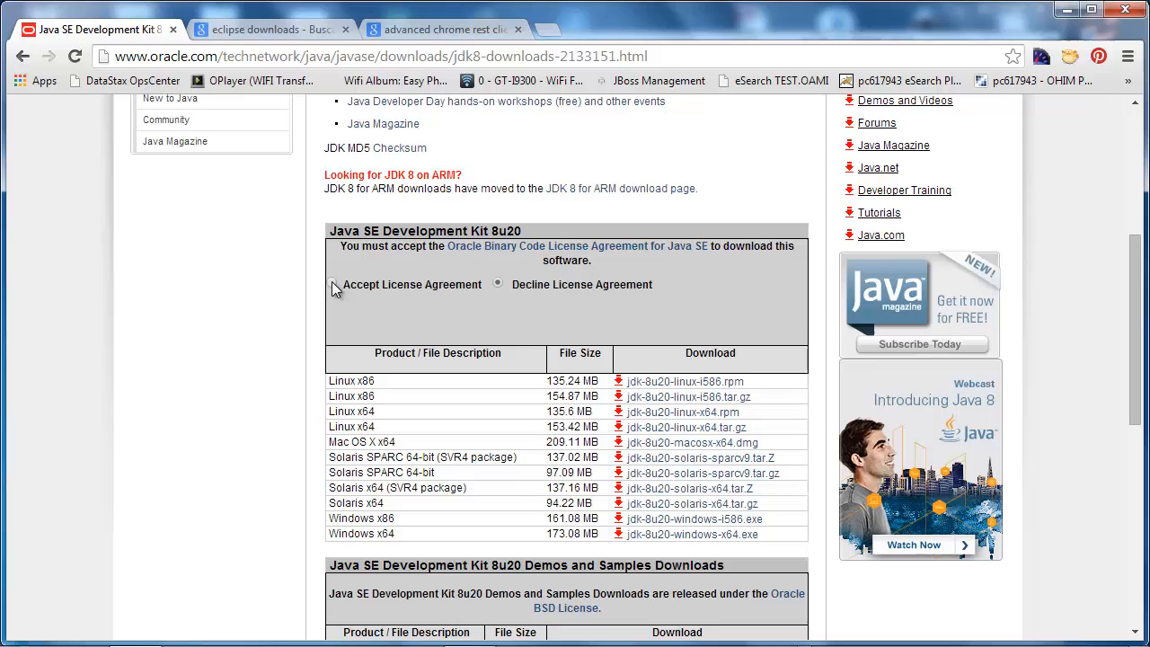
pyautogui.click(332, 284)
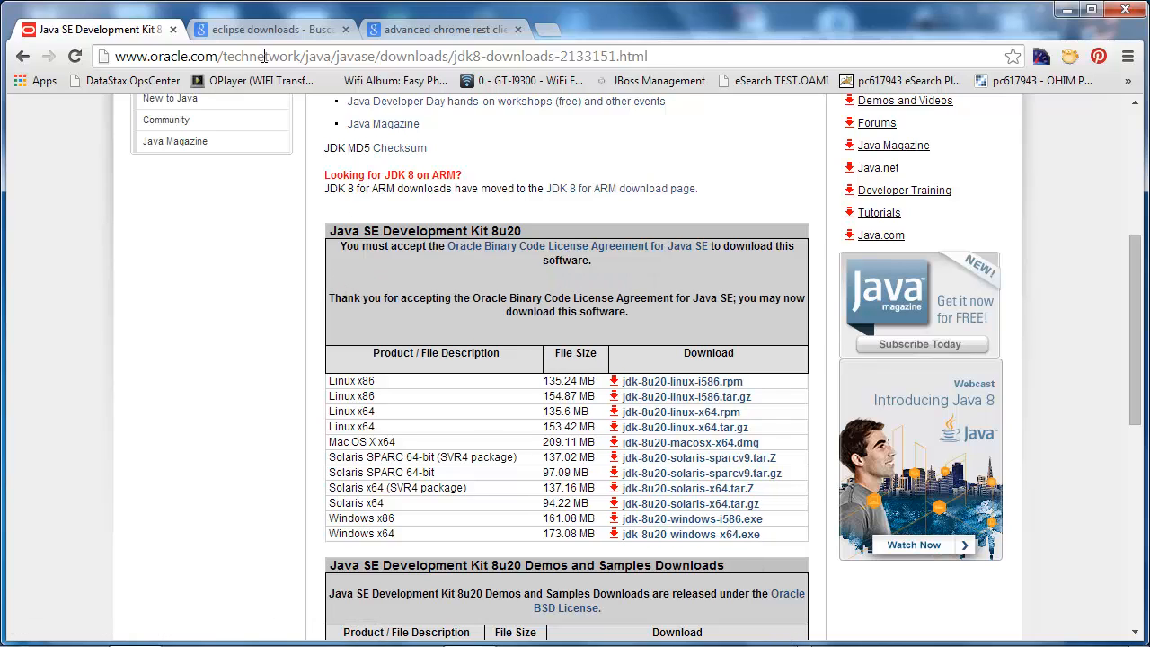
pyautogui.click(256, 30)
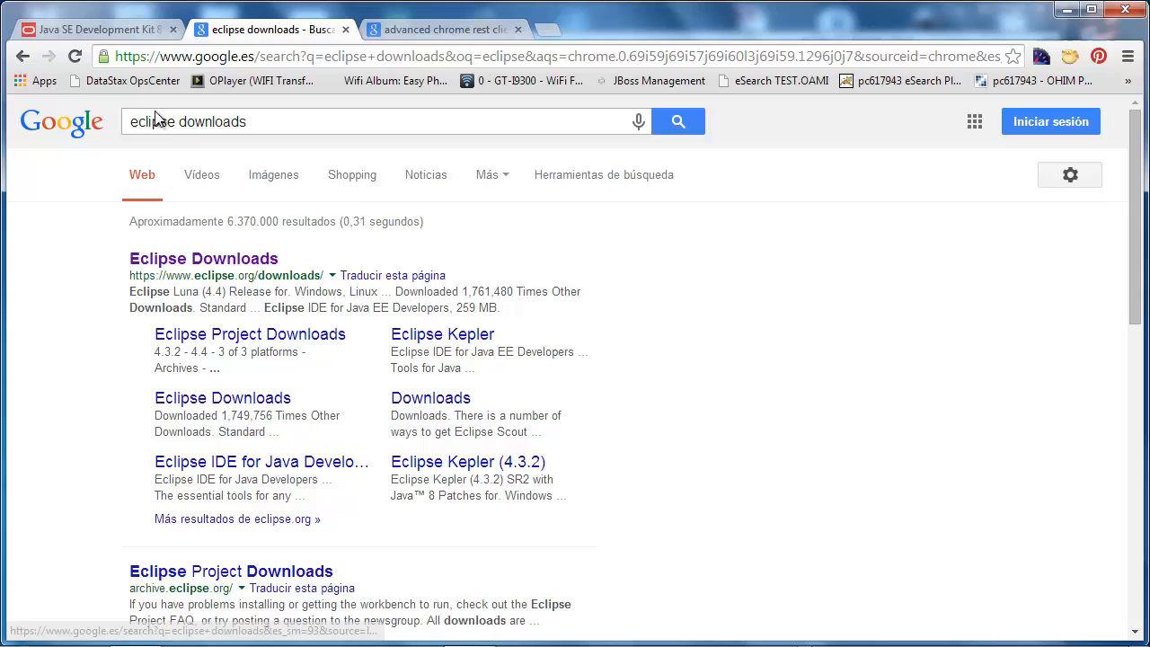
# - Open the official Eclipse Downloads page from the search results
pyautogui.click(203, 258)
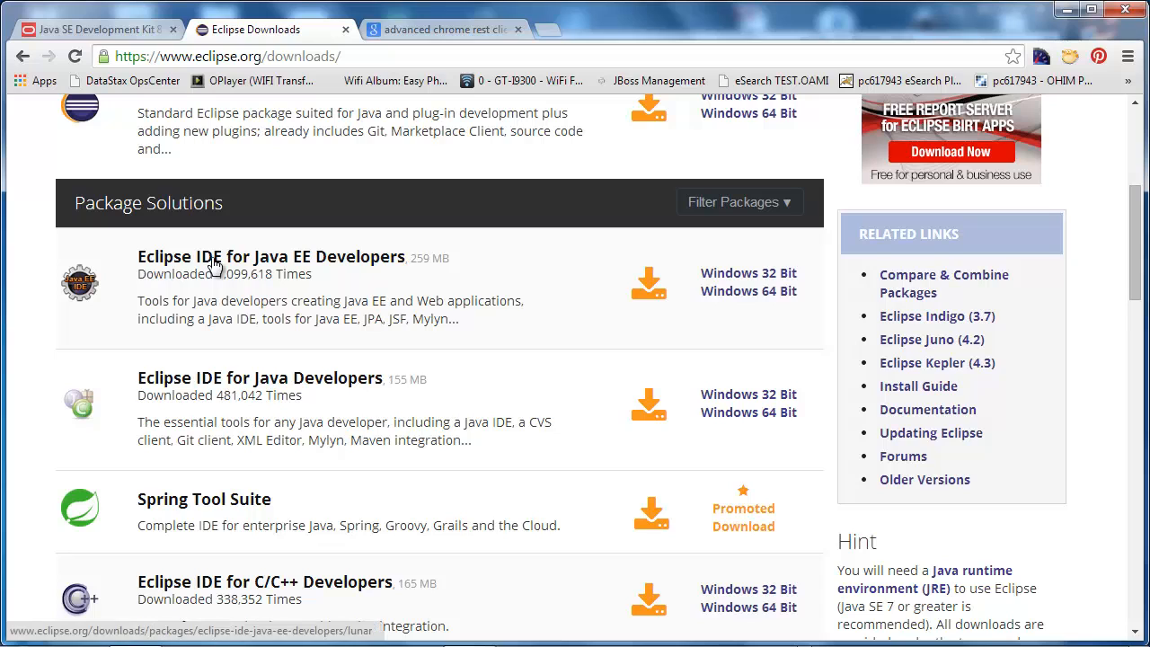
pyautogui.moveTo(458, 265)
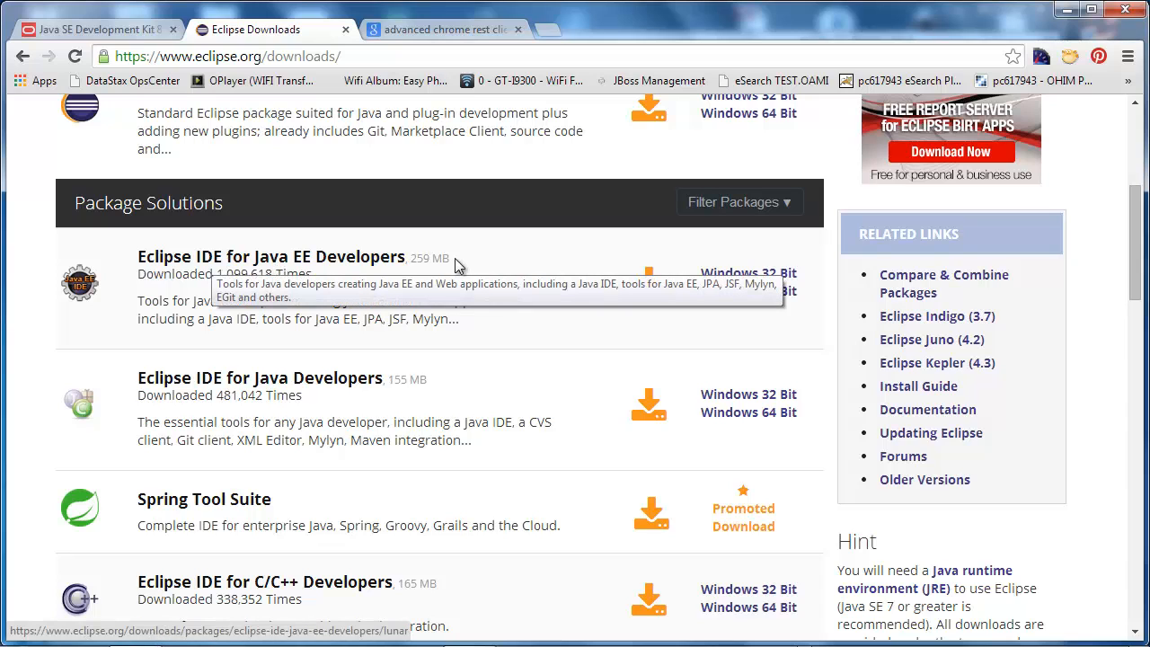
pyautogui.moveTo(760, 291)
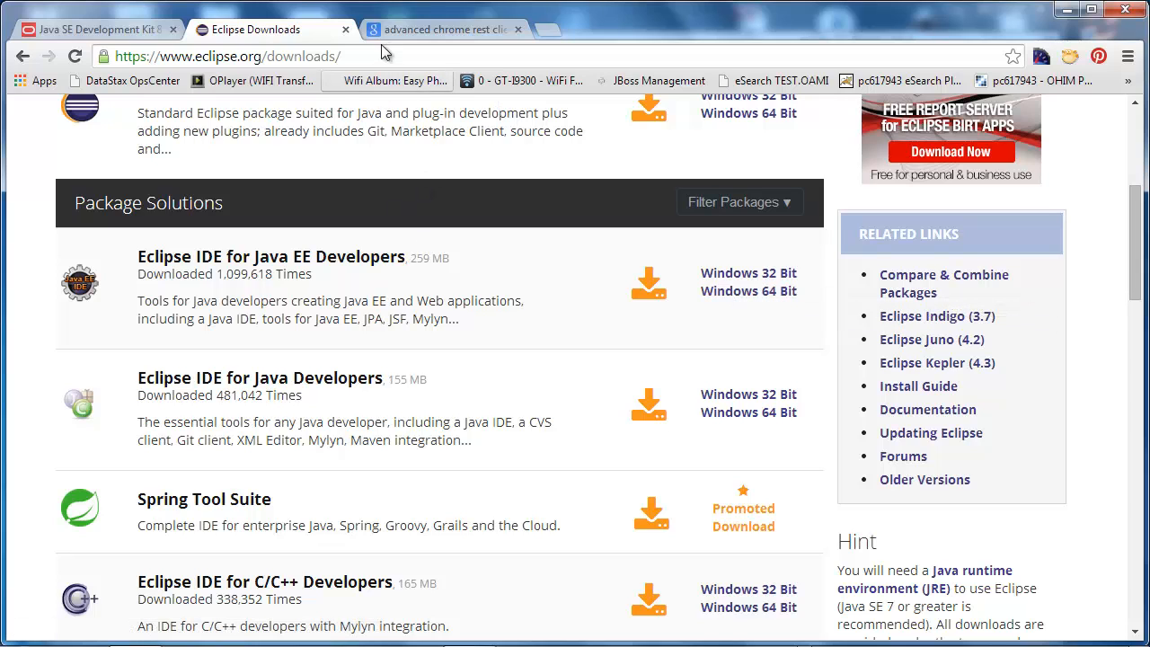
# - Switch to the 'advanced chrome rest client' Google results tab
pyautogui.click(453, 28)
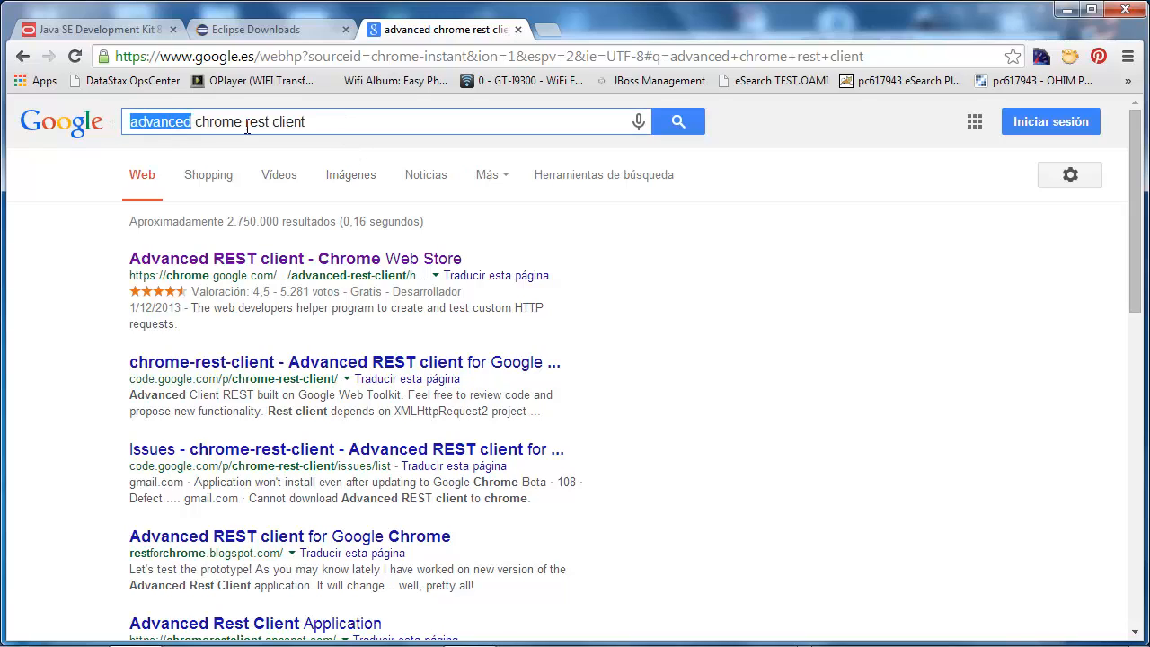
pyautogui.moveTo(314, 155)
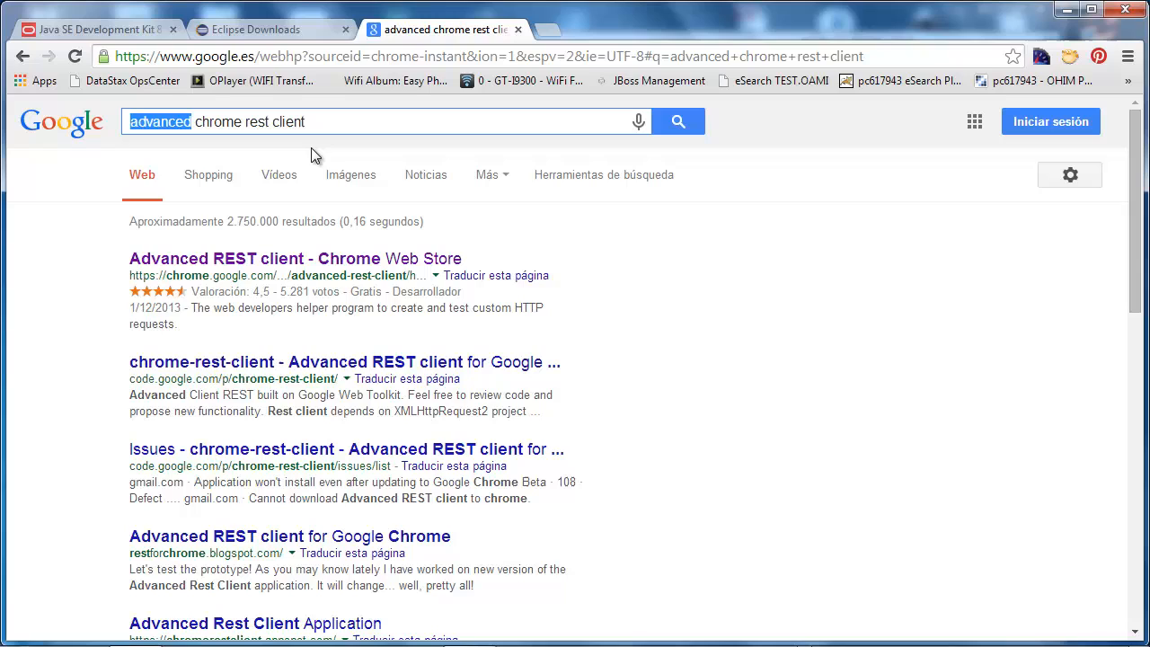
pyautogui.moveTo(350, 160)
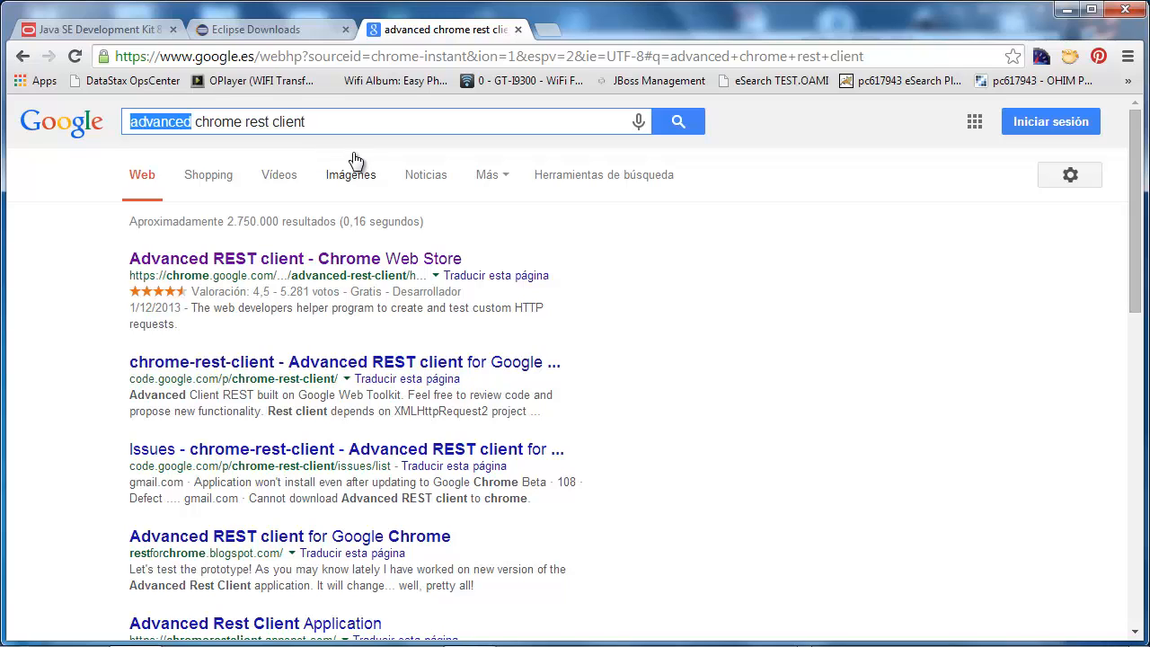
pyautogui.moveTo(497, 213)
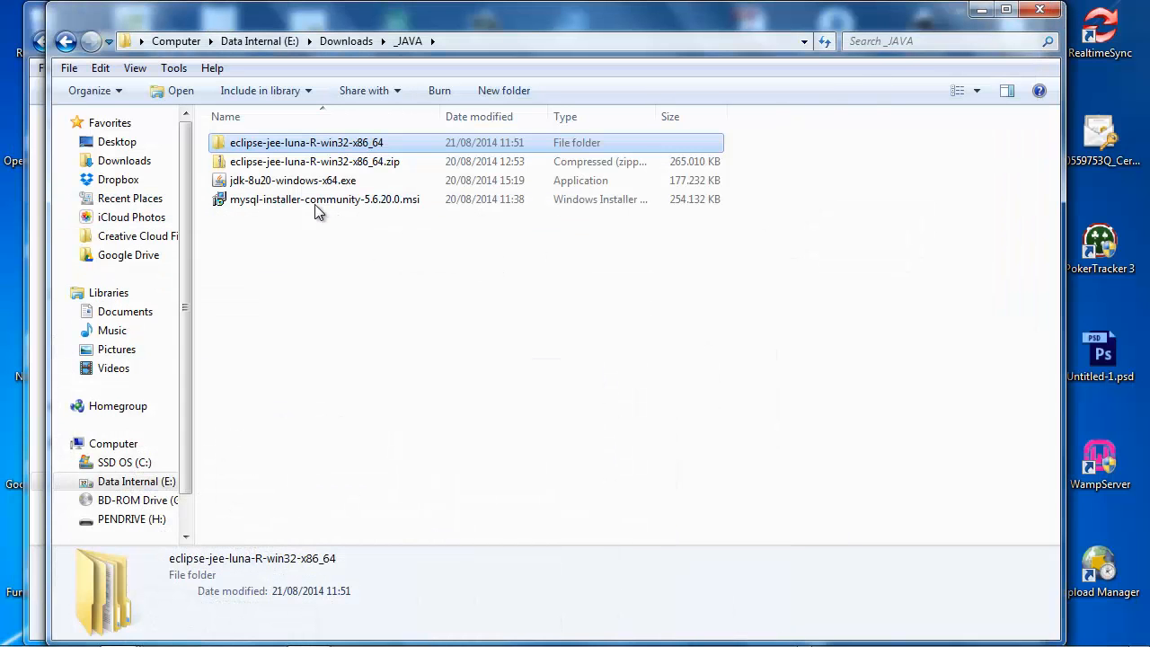
# - Select jdk-8u20-windows-x64.exe in the E:\Downloads\_JAVA folder
pyautogui.click(292, 180)
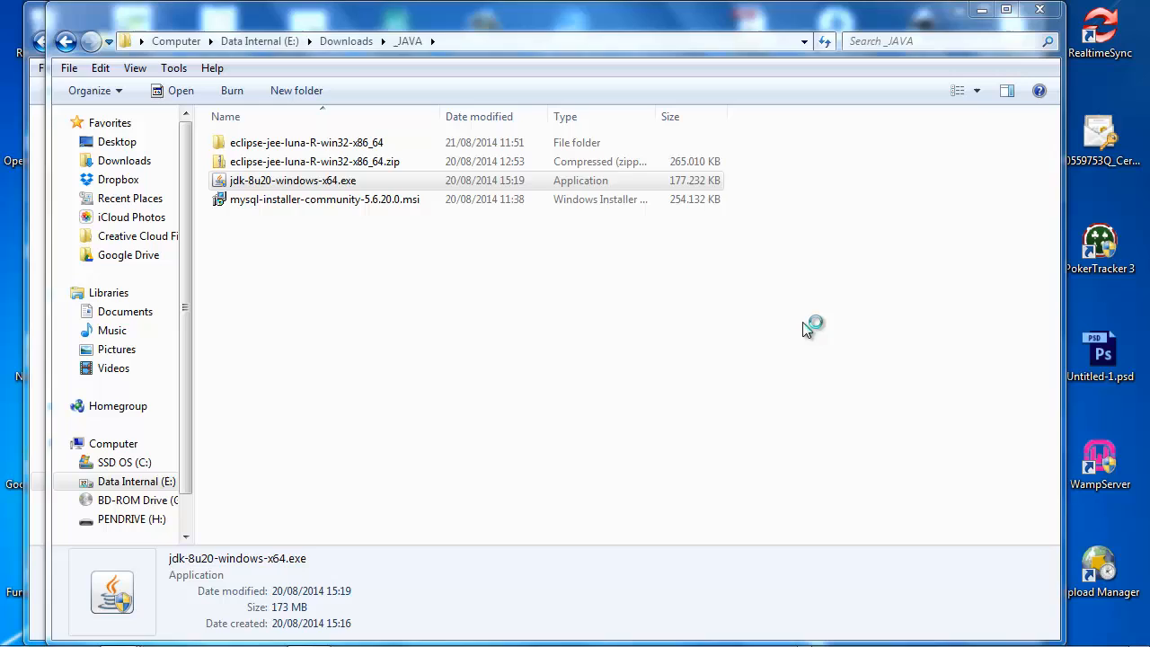
# - Run the JDK 8u20 installer with install folder E:\Program Files\Java\jdk1.8.0_20
pyautogui.doubleClick(292, 180)
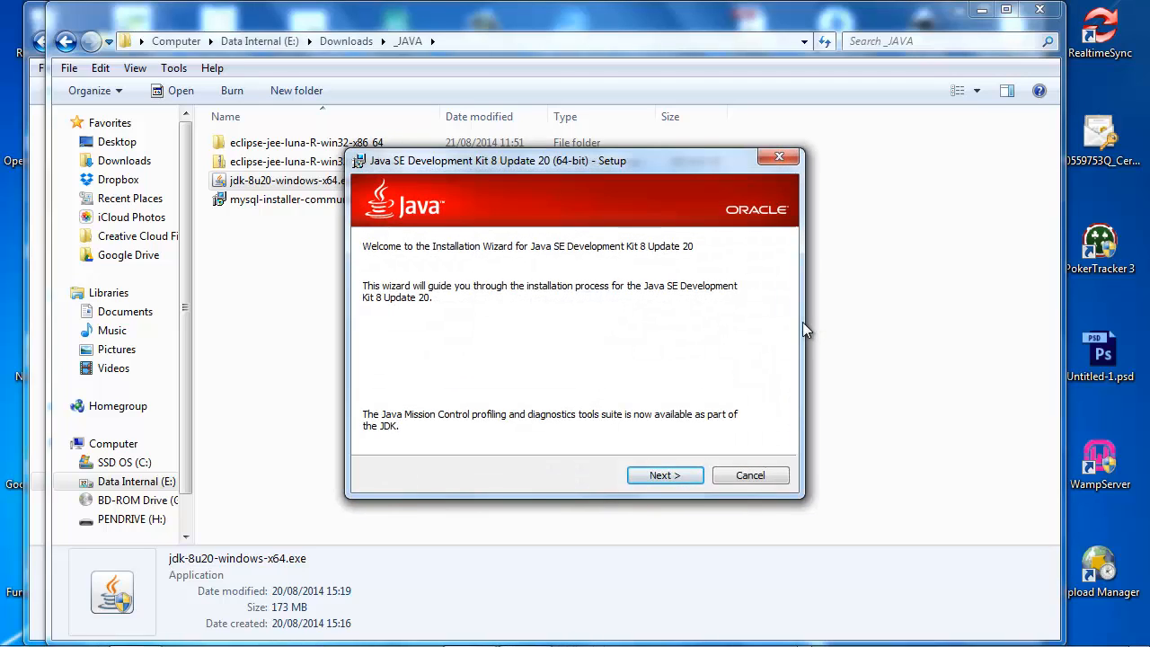
pyautogui.click(665, 476)
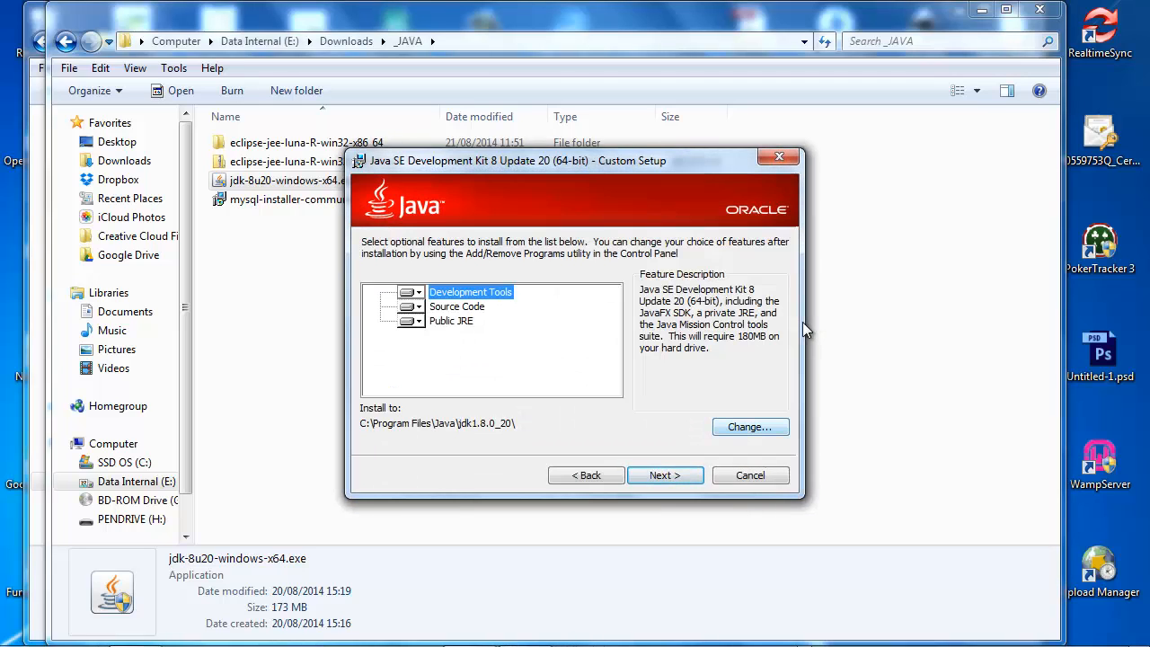
pyautogui.click(750, 427)
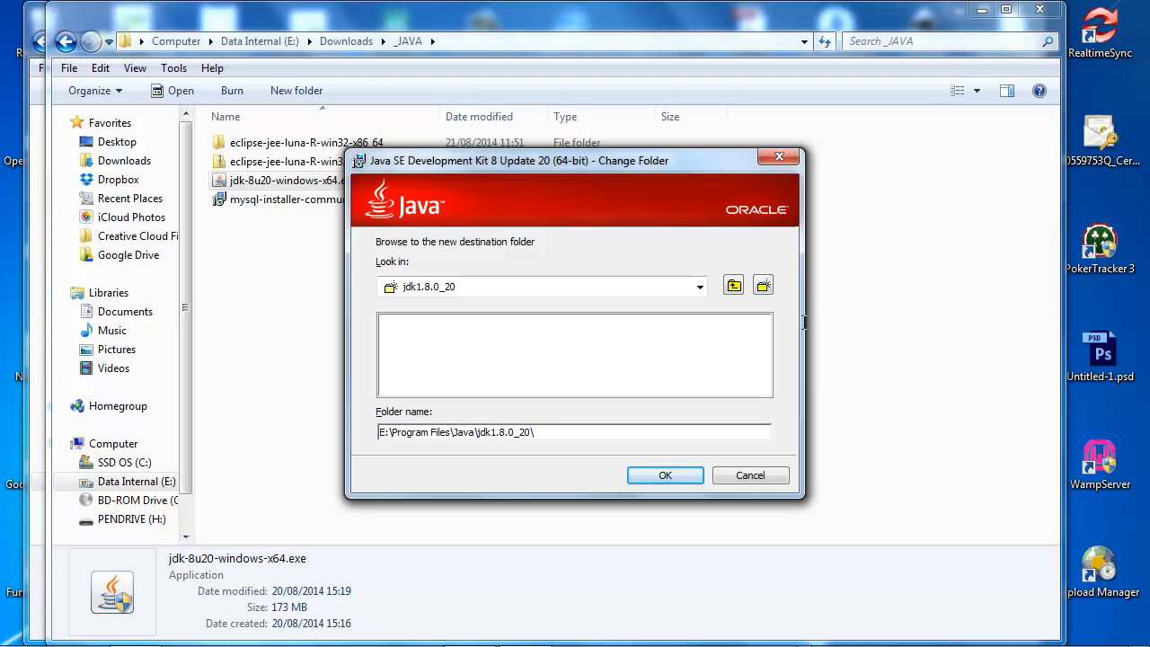
pyautogui.click(665, 475)
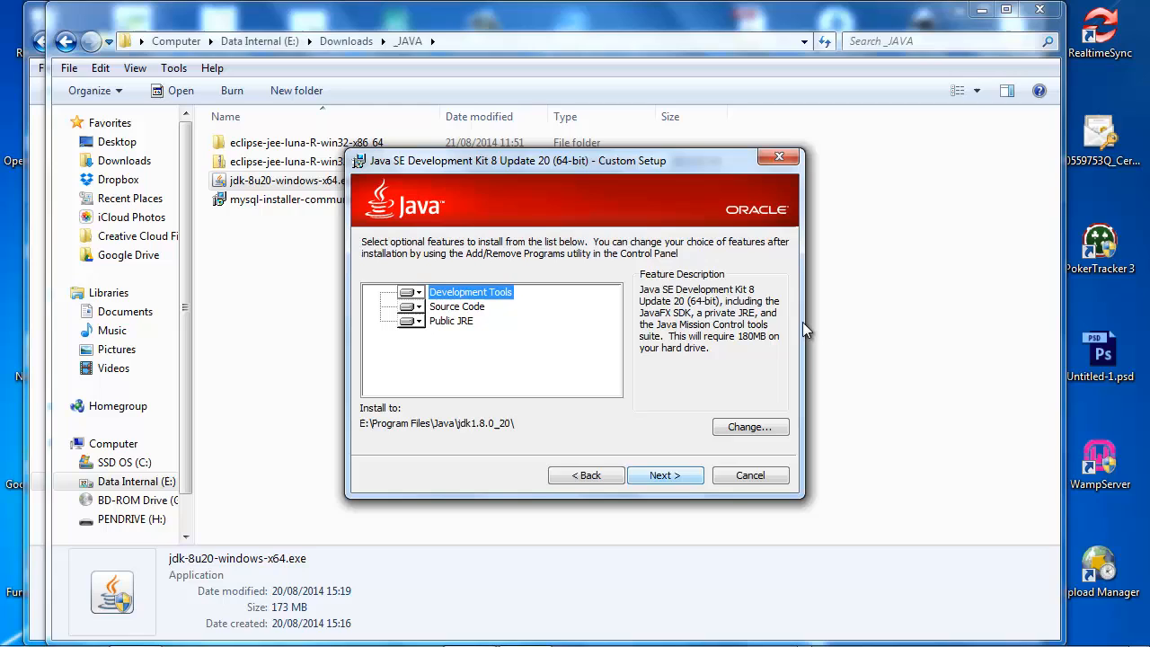
pyautogui.click(666, 475)
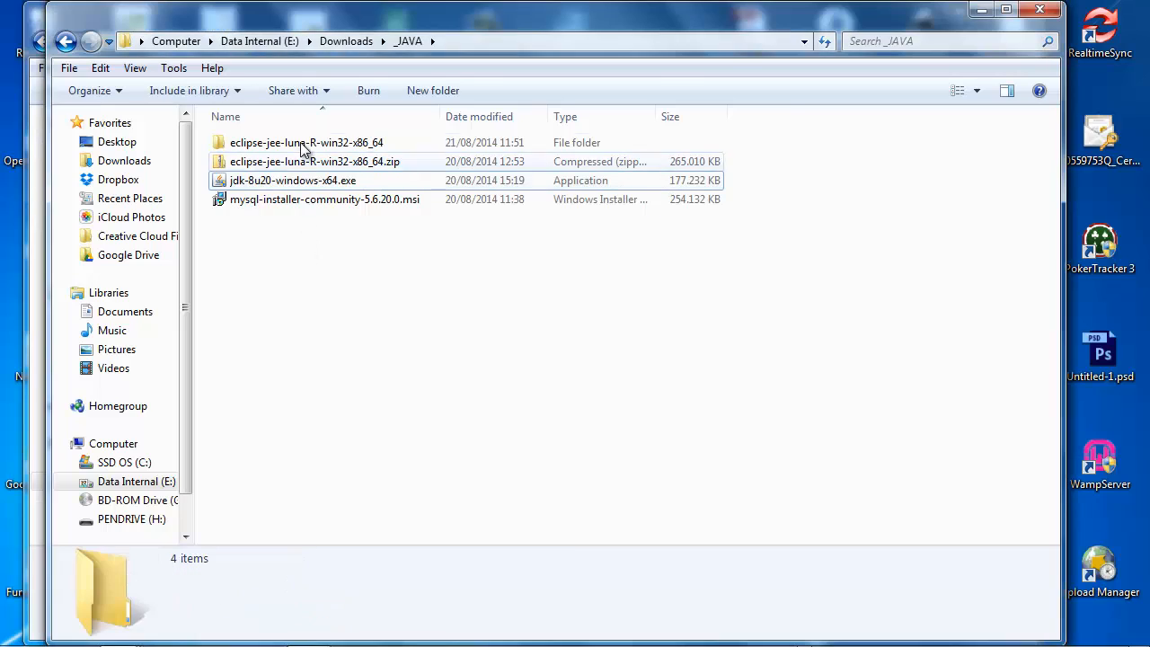
# - Open the extracted eclipse-jee-luna-R-win32-x86_64 folder and its inner eclipse folder
pyautogui.click(301, 161)
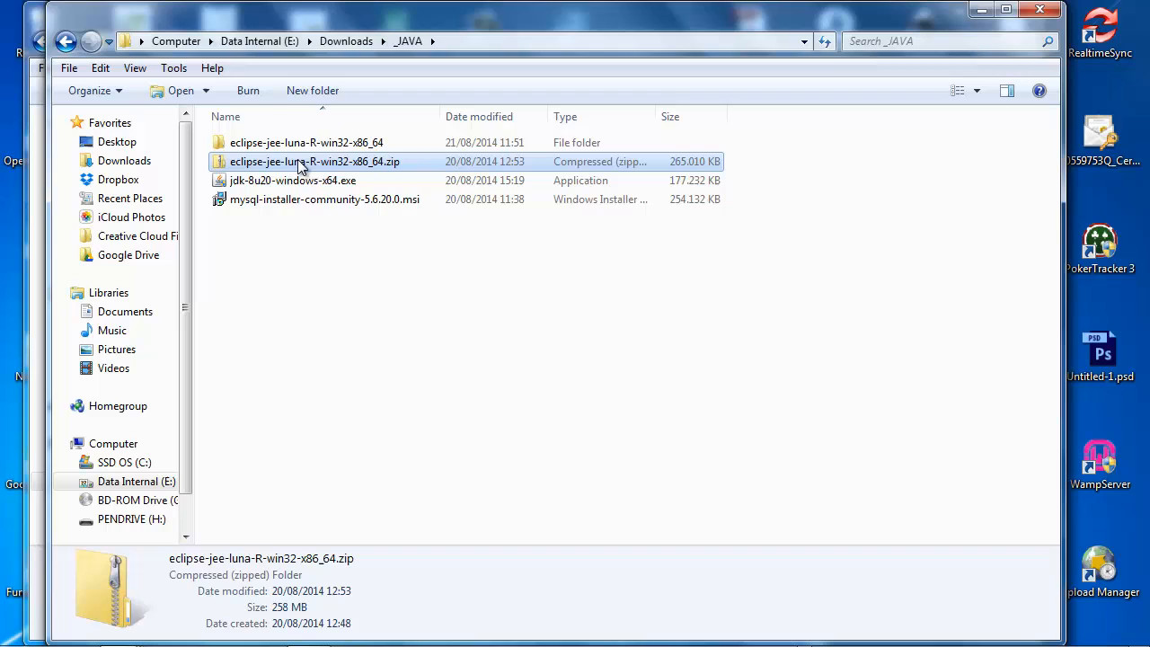
pyautogui.click(305, 142)
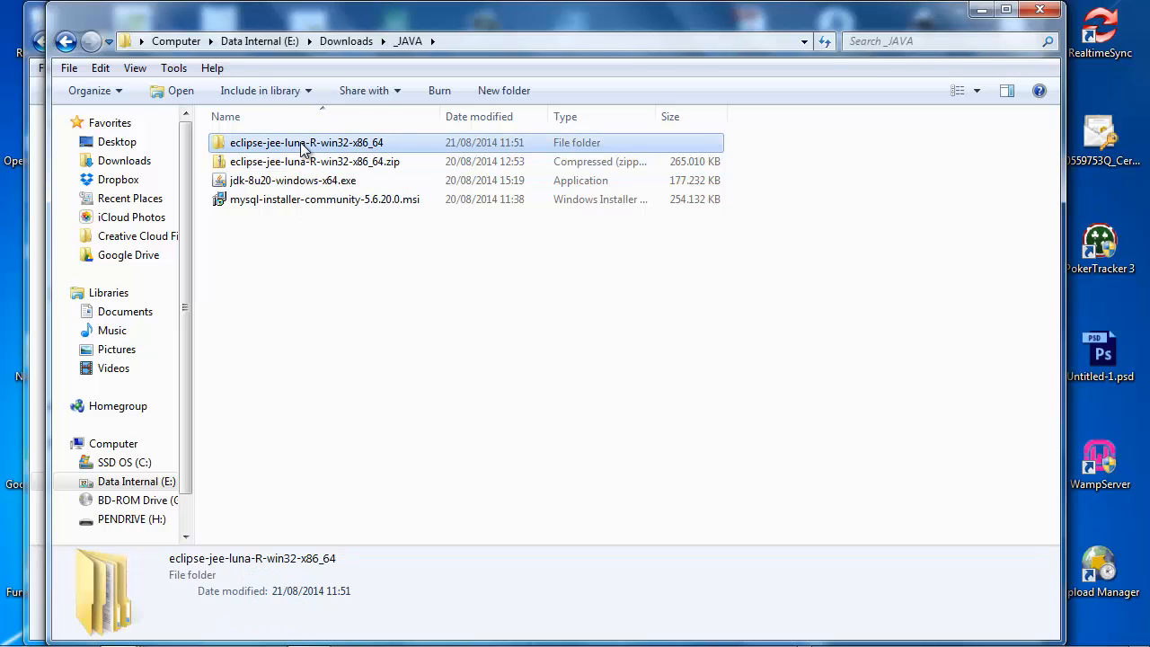
pyautogui.doubleClick(305, 142)
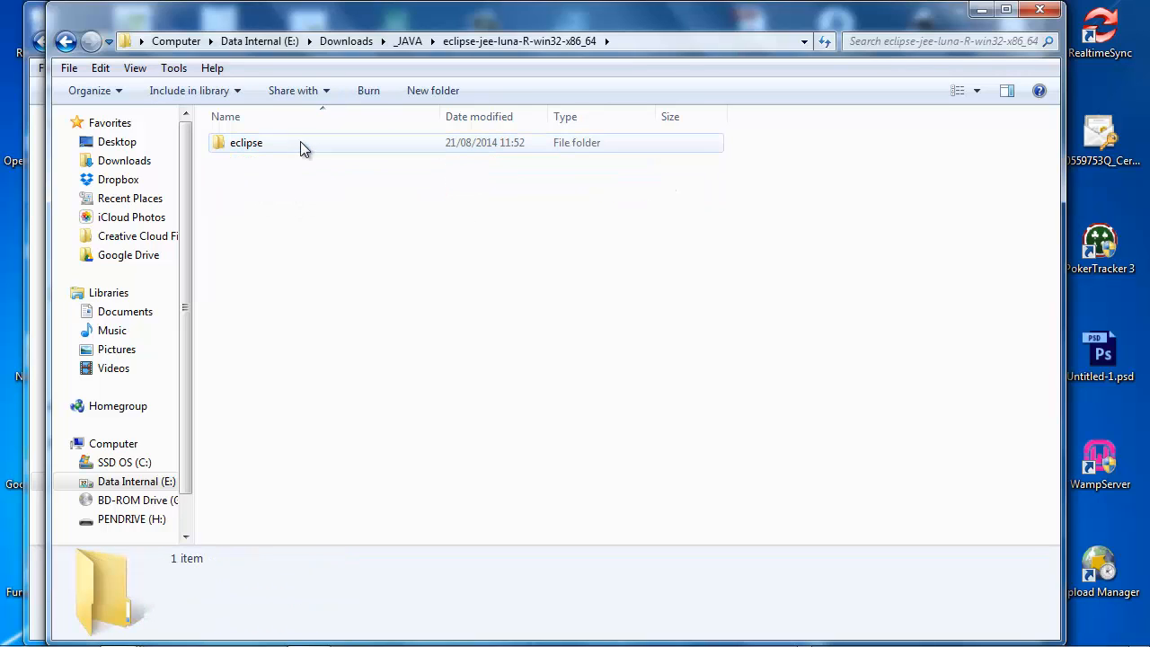
pyautogui.doubleClick(246, 142)
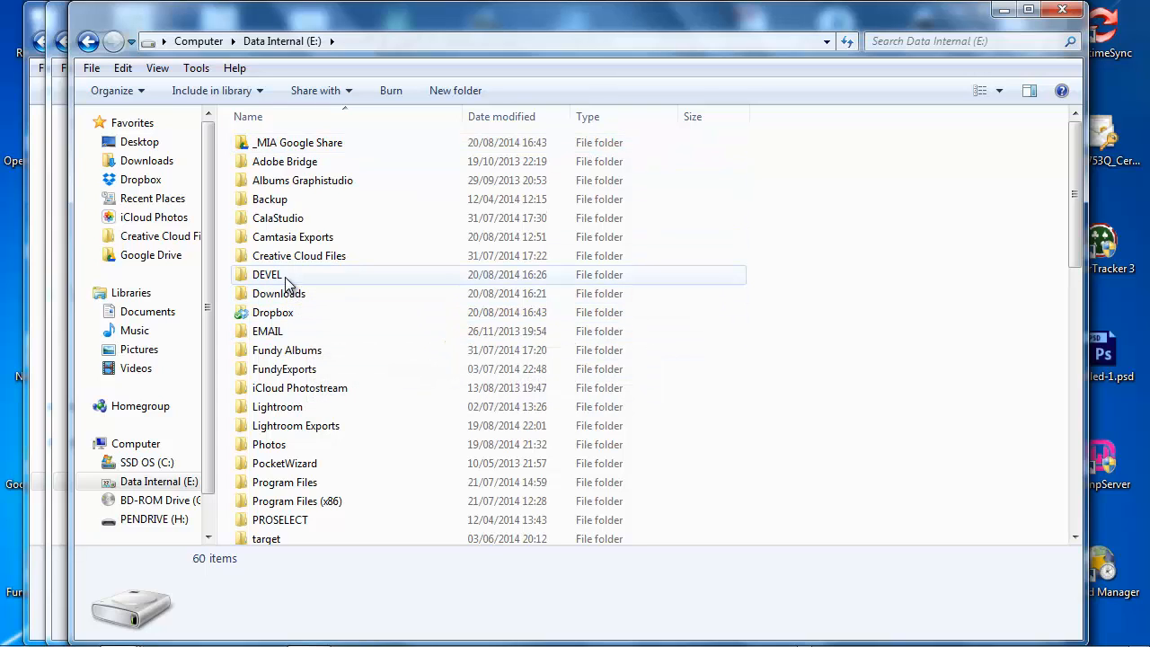
# - Go to E:\DEVEL\eclipse_luna_jee and select the Eclipse executable
pyautogui.doubleClick(267, 274)
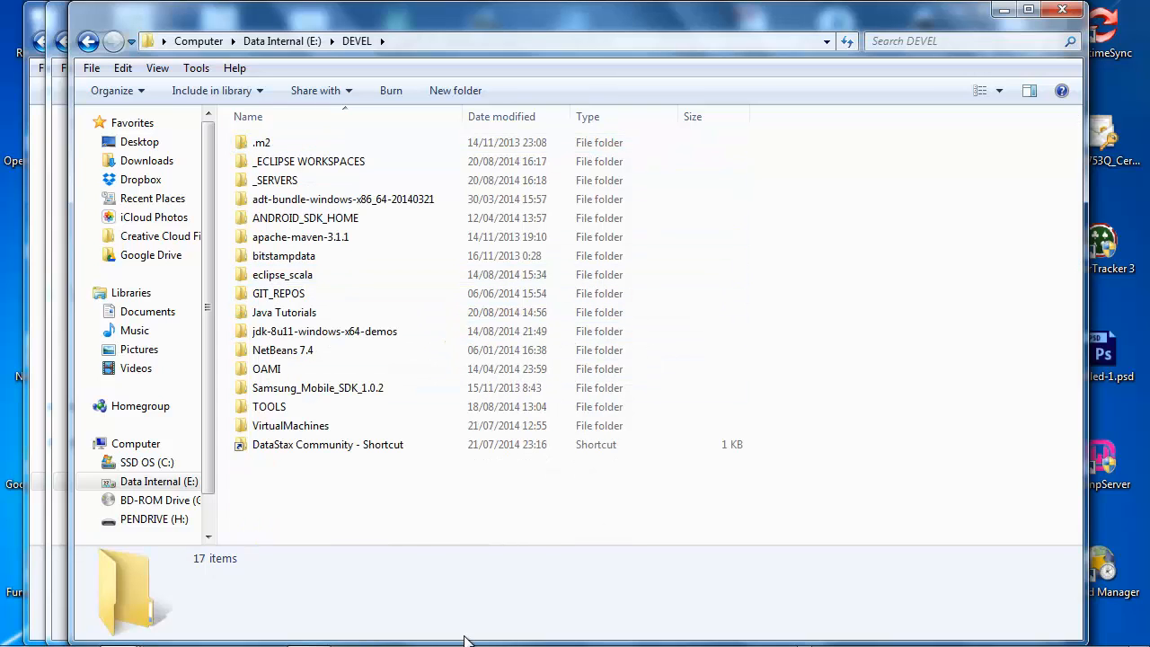
pyautogui.click(290, 275)
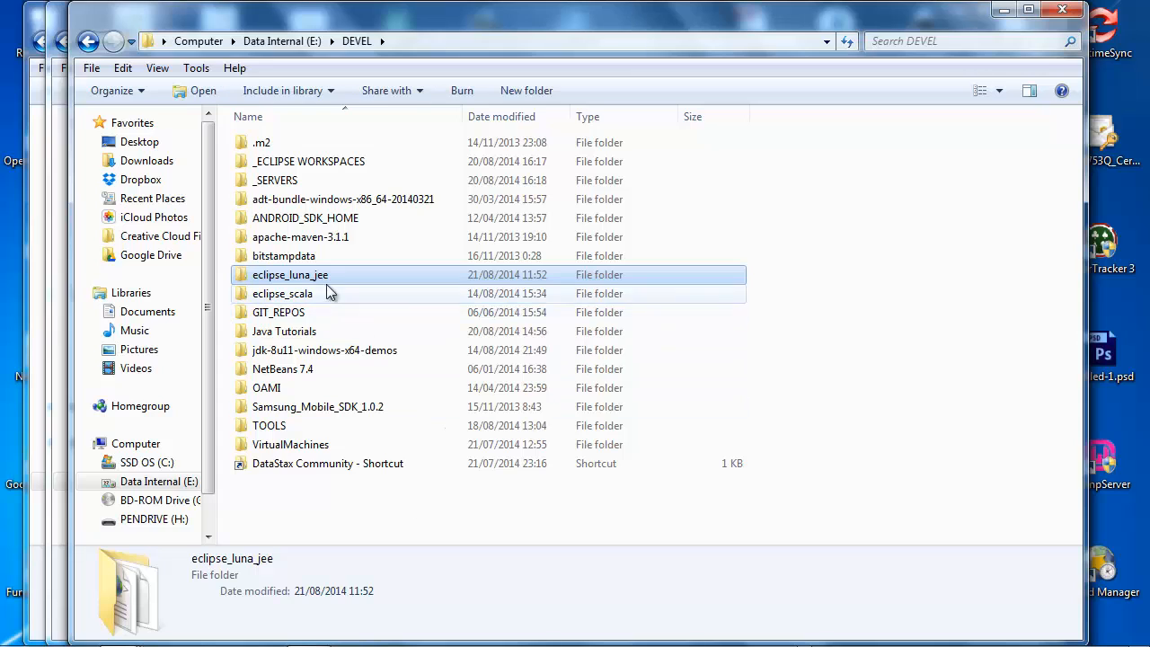
pyautogui.doubleClick(289, 274)
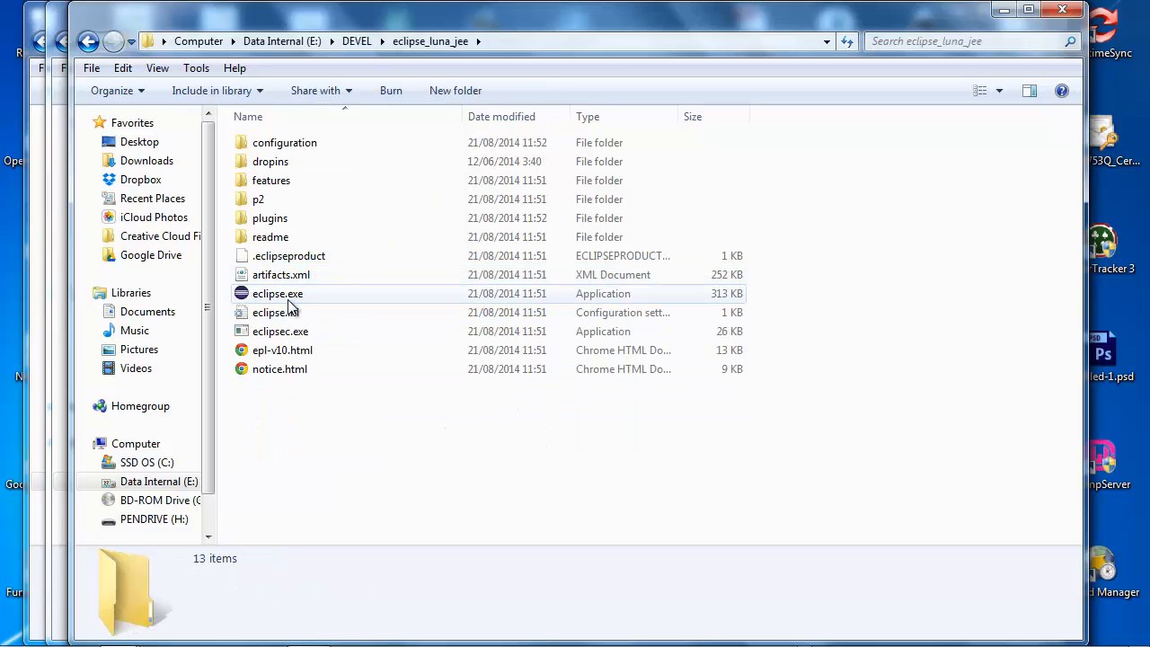
pyautogui.click(276, 293)
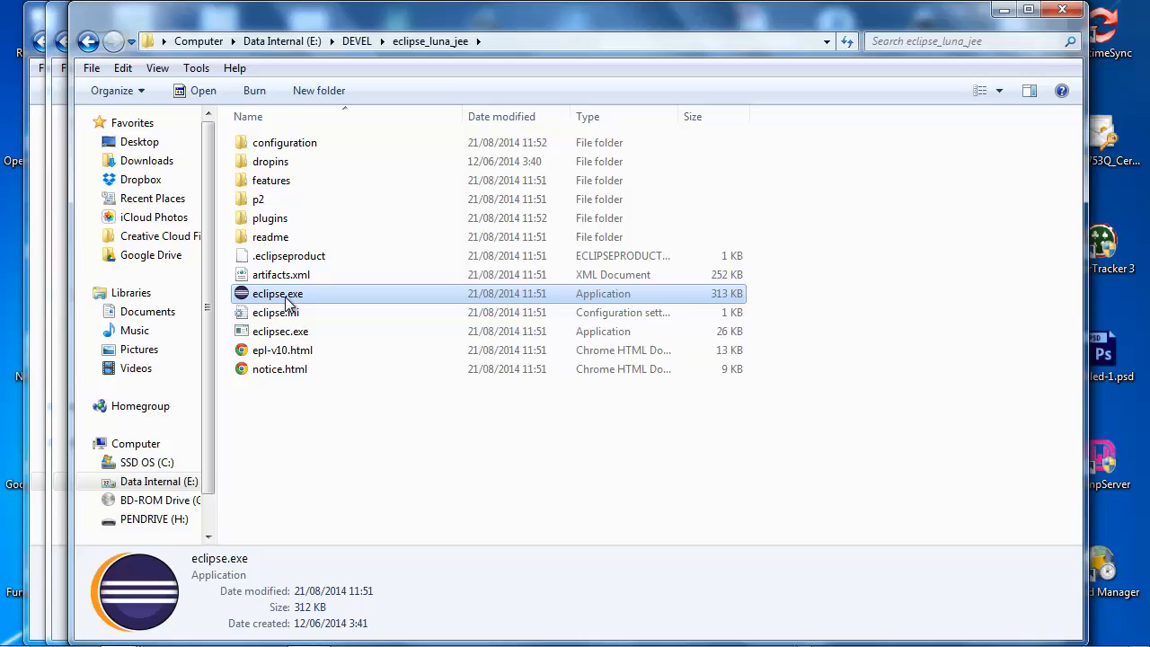
# - Launch eclipse.exe, allow it to run, and dismiss the no-Java-runtime error
pyautogui.doubleClick(277, 293)
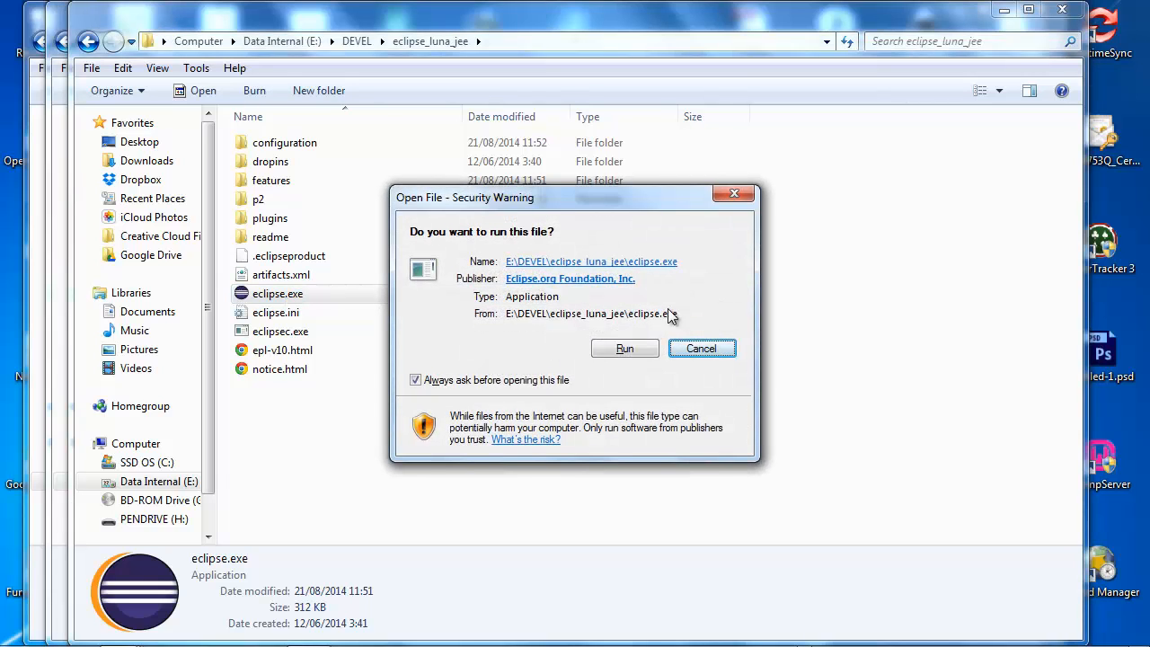
pyautogui.click(625, 348)
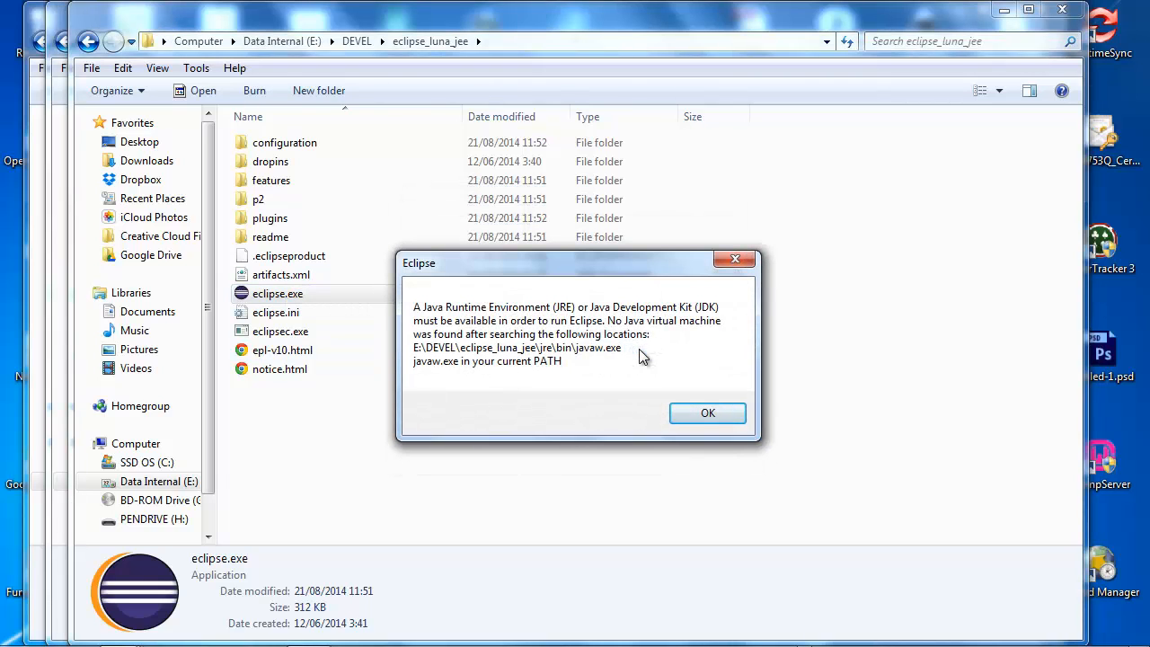
pyautogui.click(708, 413)
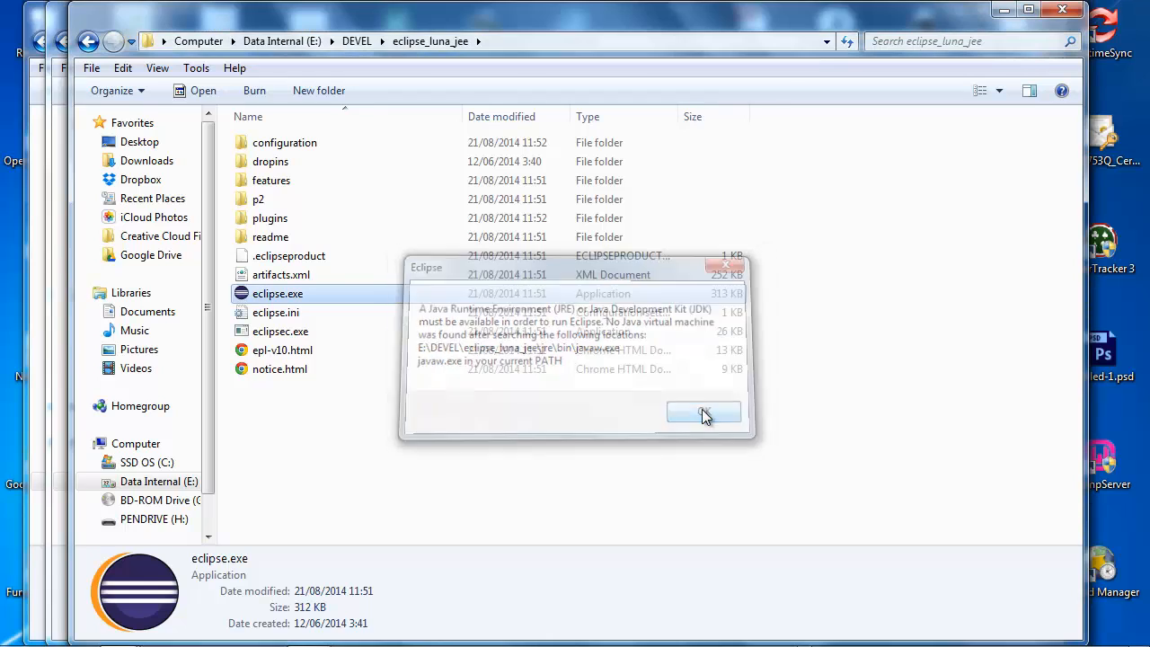
pyautogui.click(703, 413)
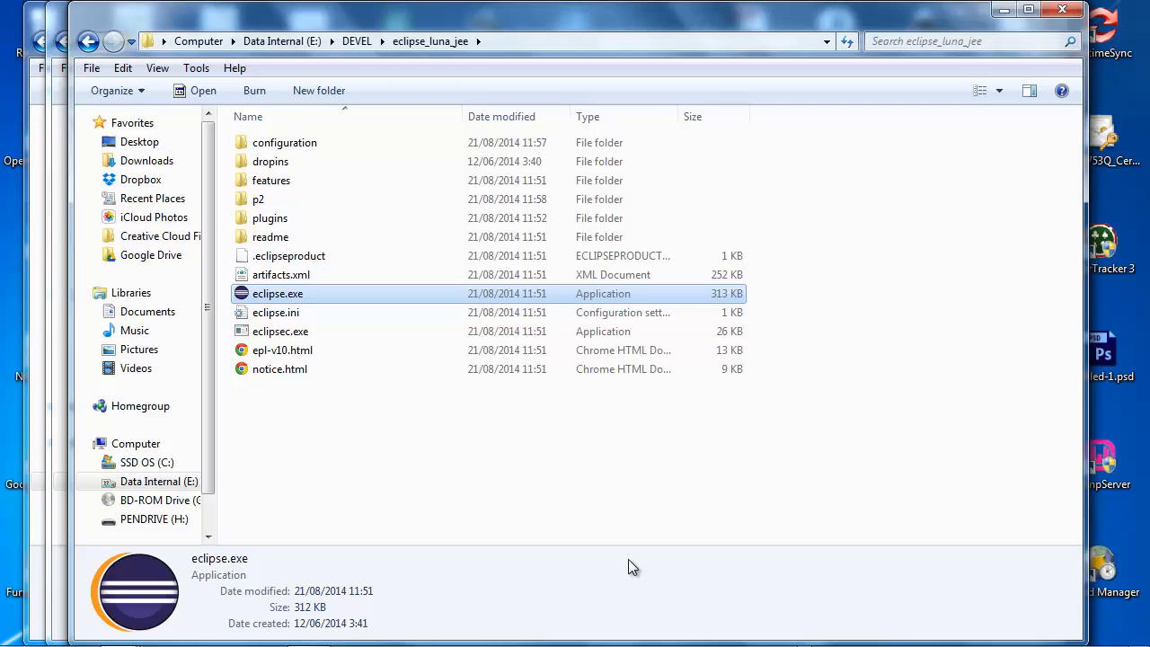
pyautogui.moveTo(550, 557)
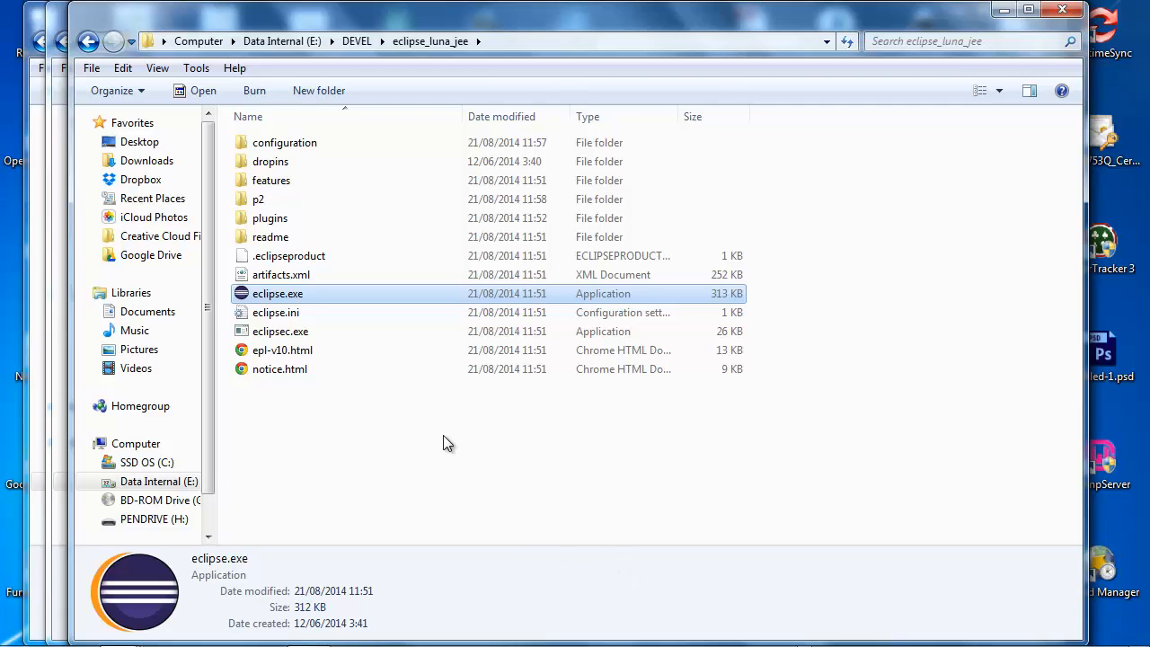
# - Launch Eclipse and create a 'JAXRS Tutorials' workspace folder under _ECLIPSE WORKSPACES
pyautogui.doubleClick(278, 294)
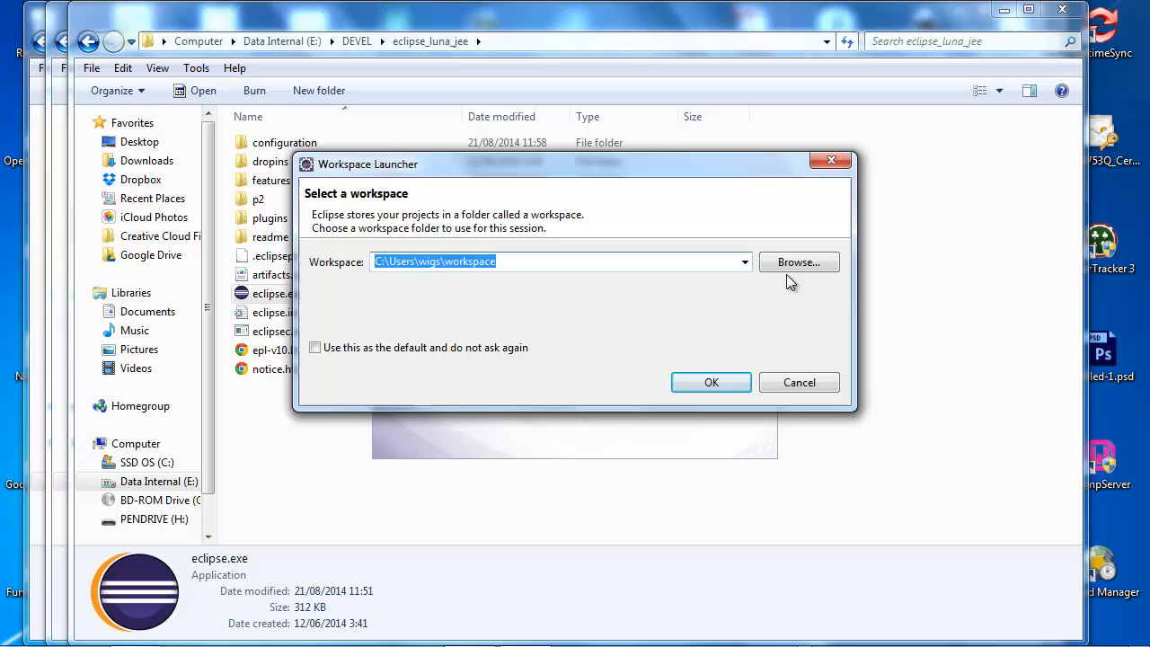
pyautogui.click(799, 262)
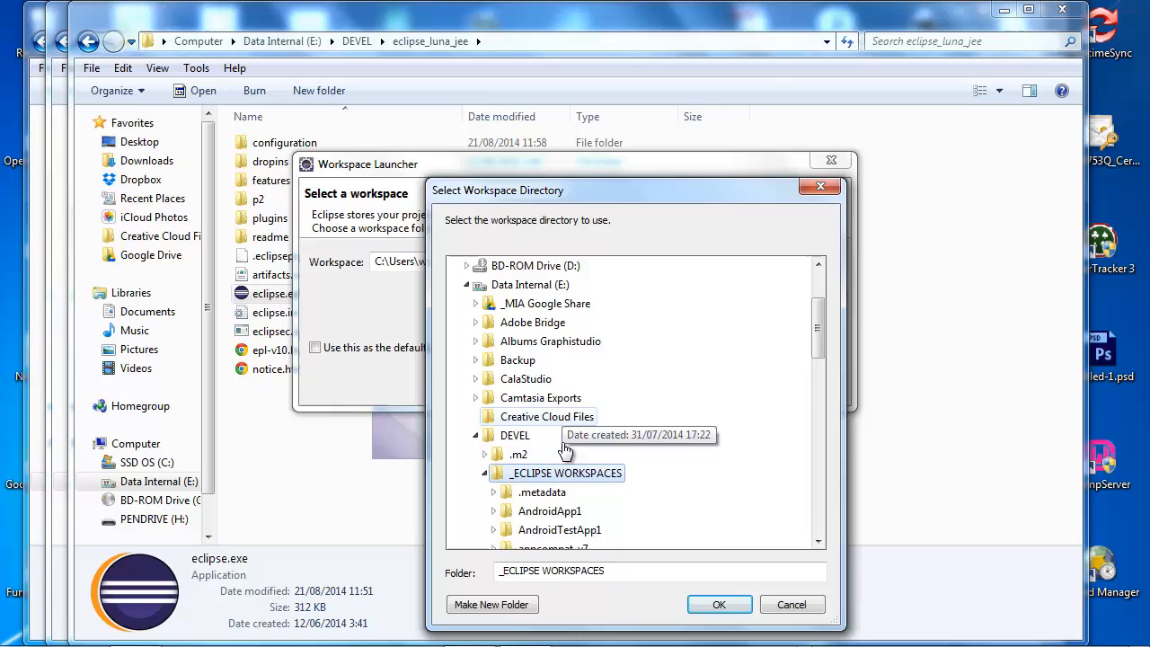
pyautogui.click(493, 605)
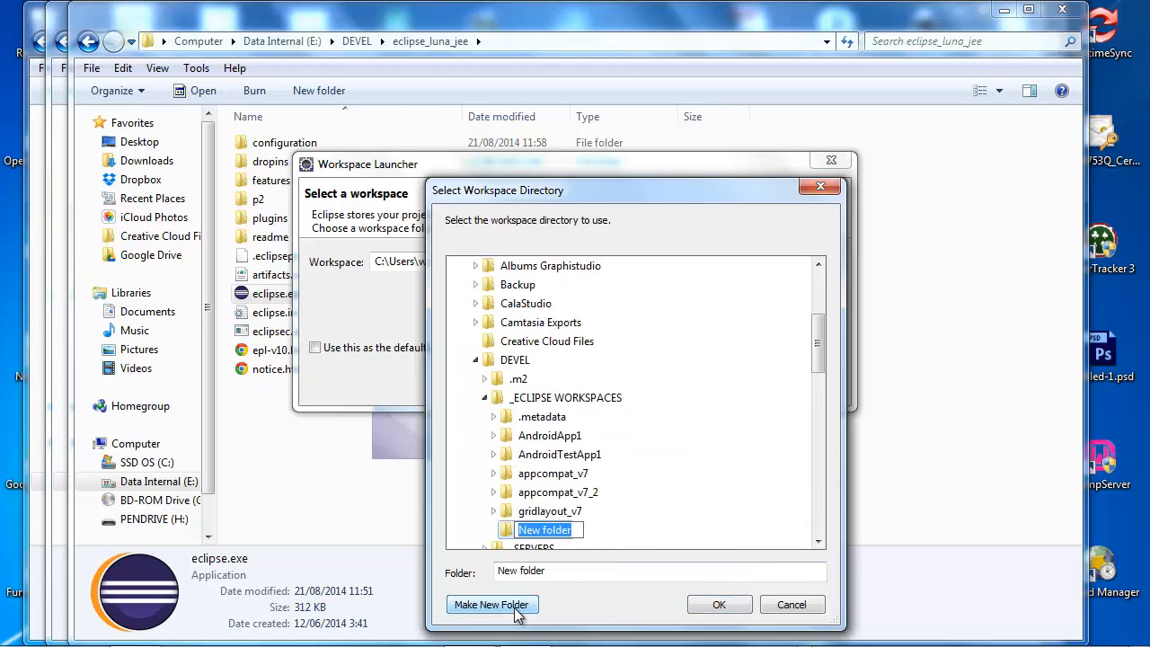
pyautogui.write('J')
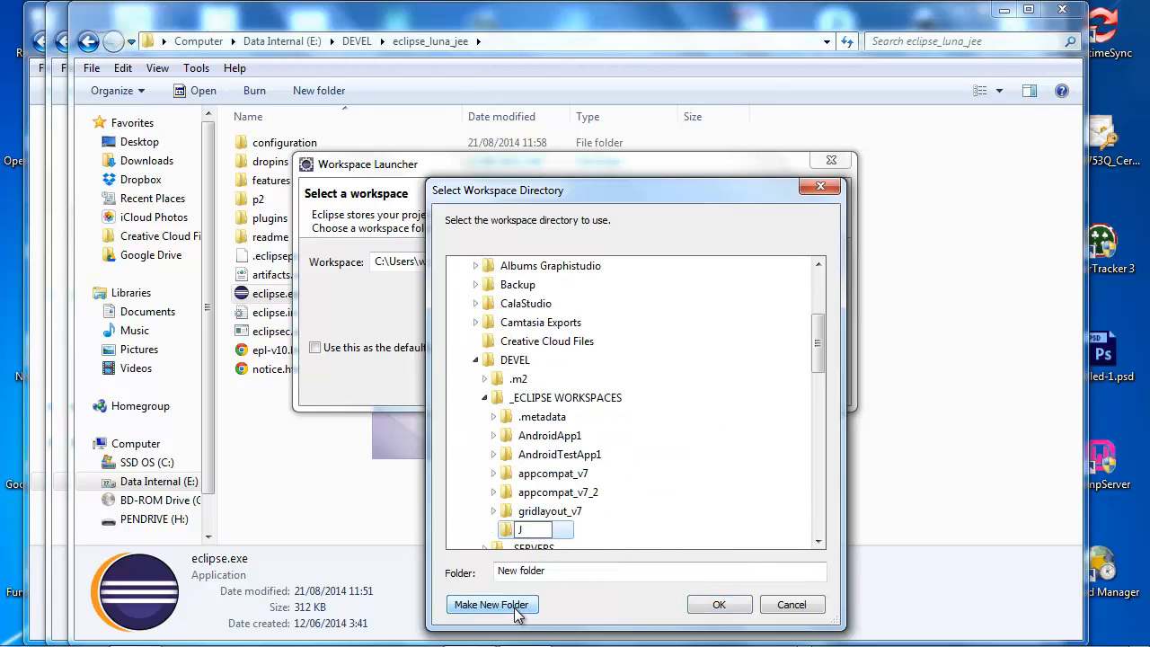
pyautogui.write('AXRS Tutorials')
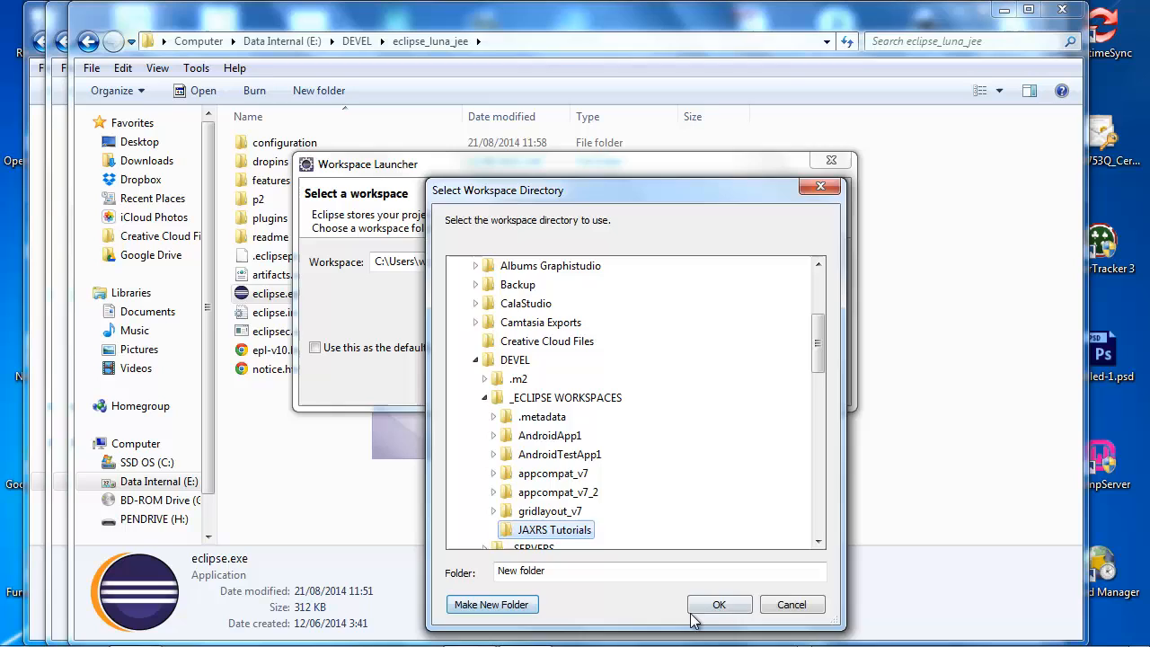
pyautogui.click(719, 604)
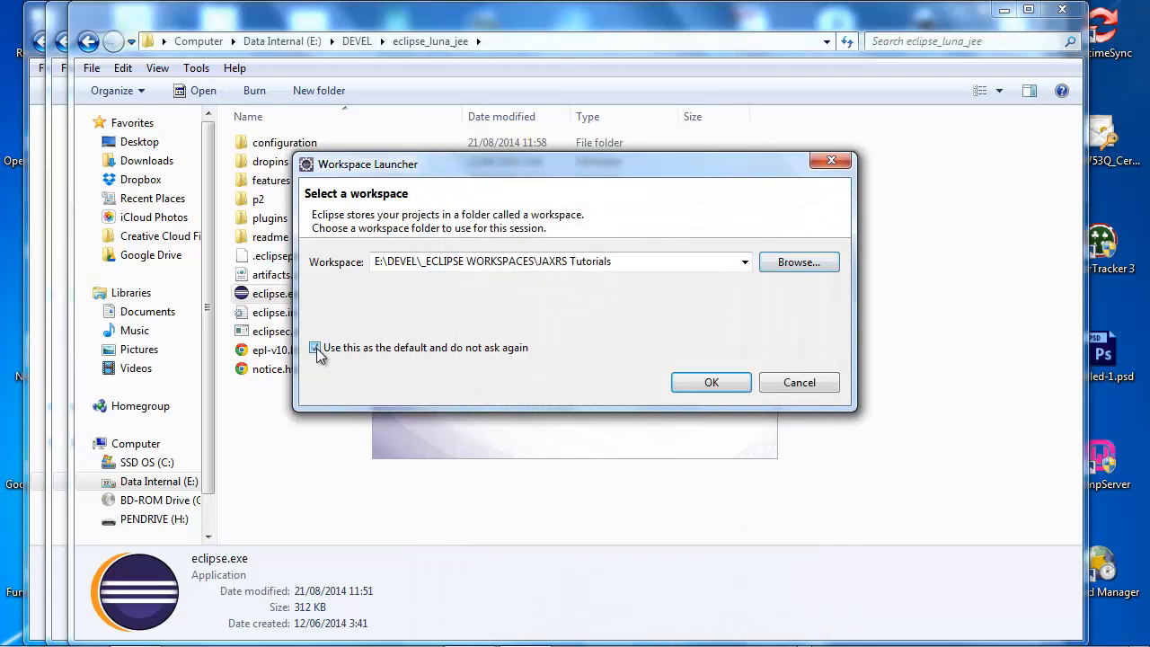
# - Start Eclipse, then filter Preferences by 'runtime' to show Server > Runtime Environments
pyautogui.click(711, 382)
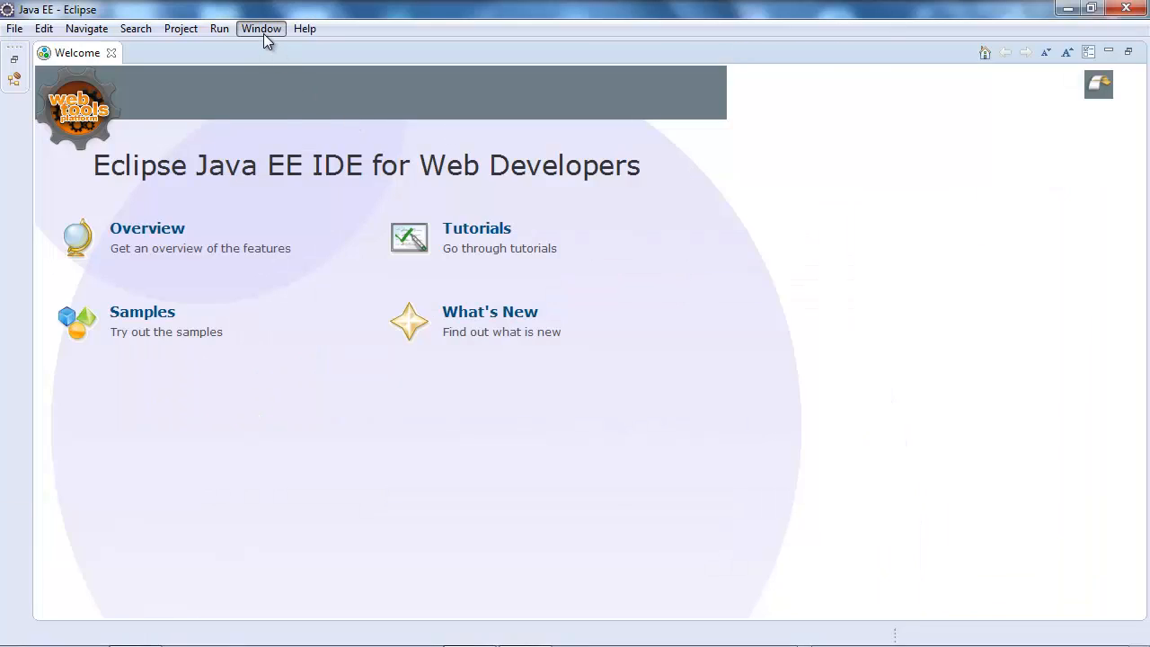
pyautogui.click(261, 27)
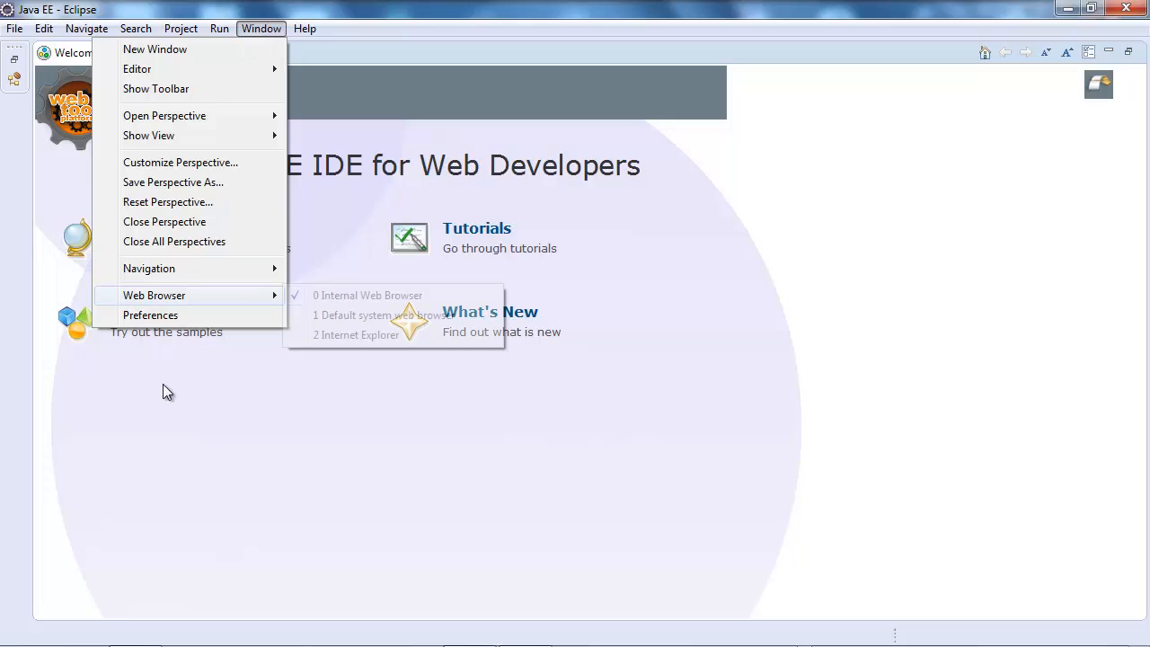
pyautogui.click(151, 315)
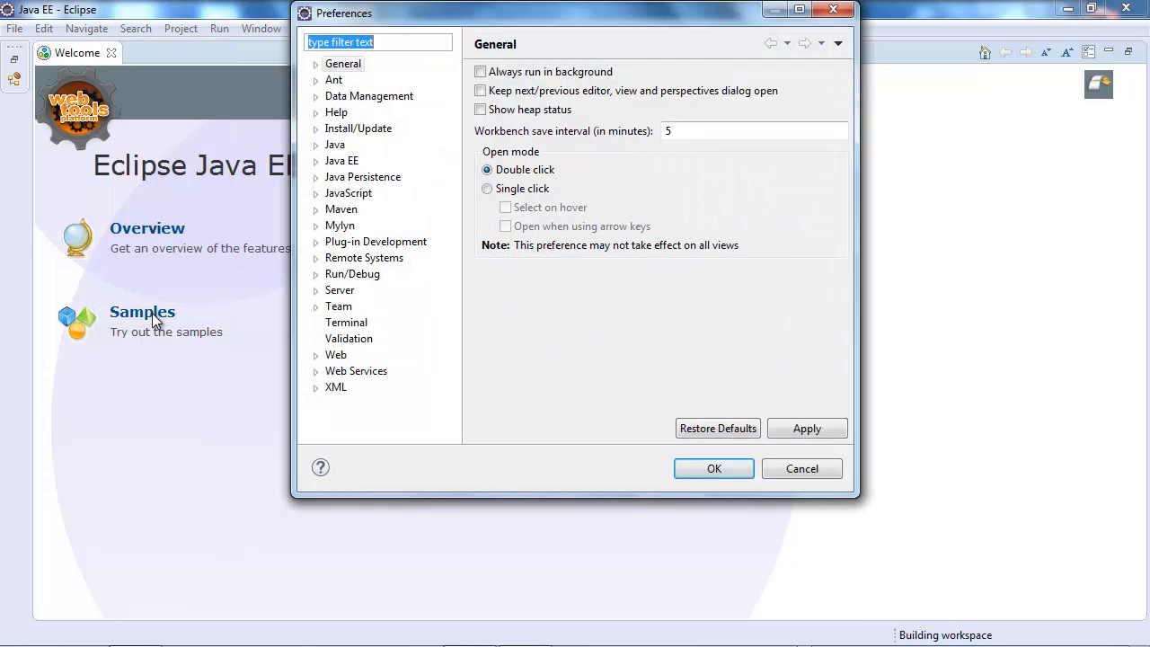
pyautogui.write('runtime')
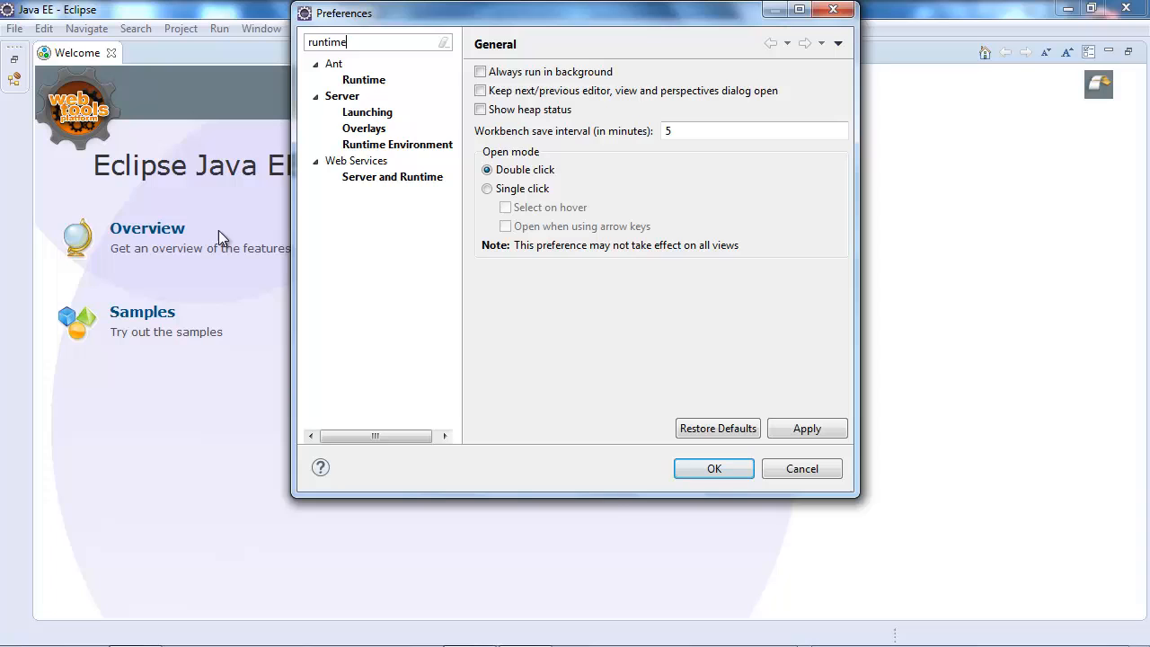
pyautogui.click(399, 143)
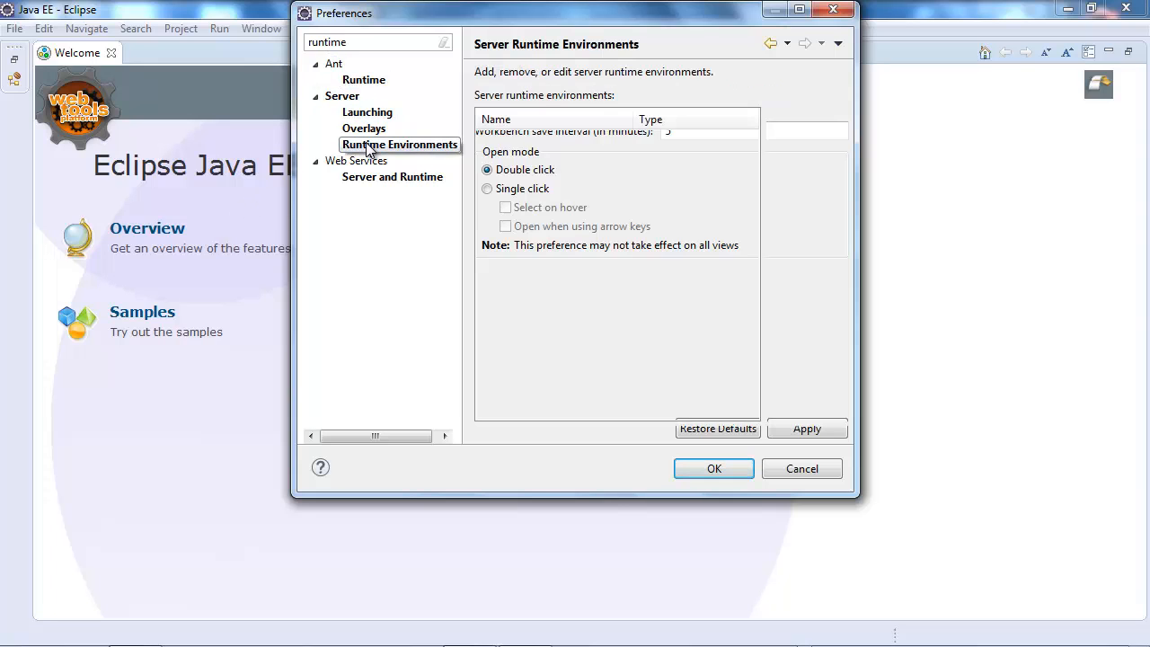
pyautogui.click(399, 144)
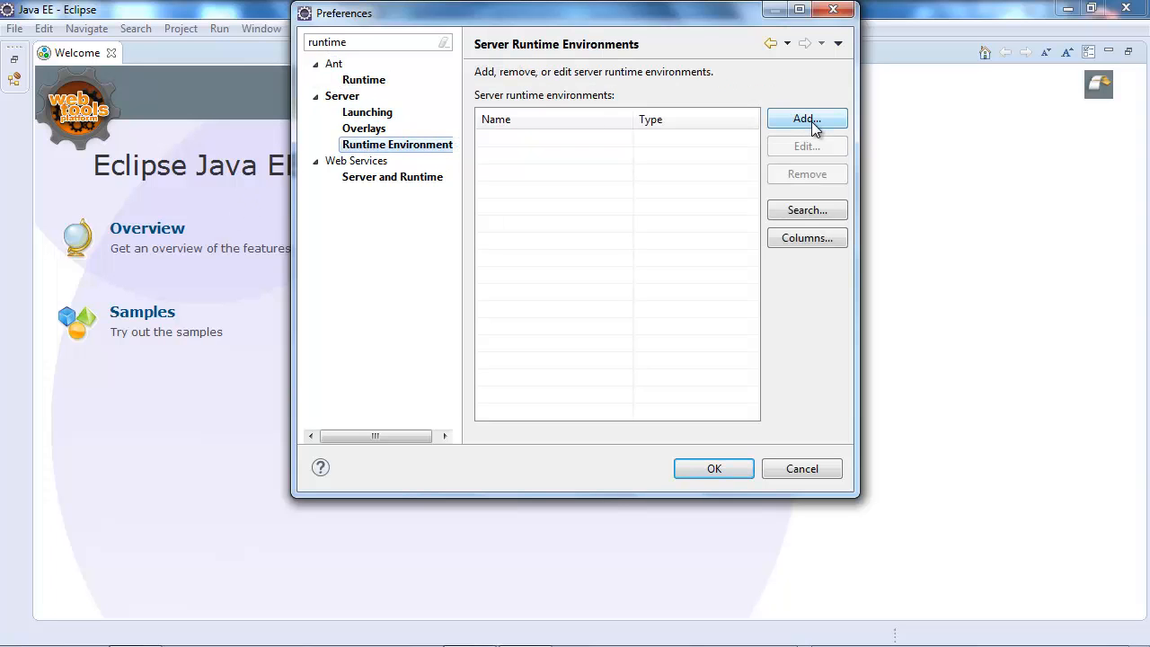
# - Start adding a new server runtime and browse the Apache and Basic runtime types
pyautogui.click(807, 117)
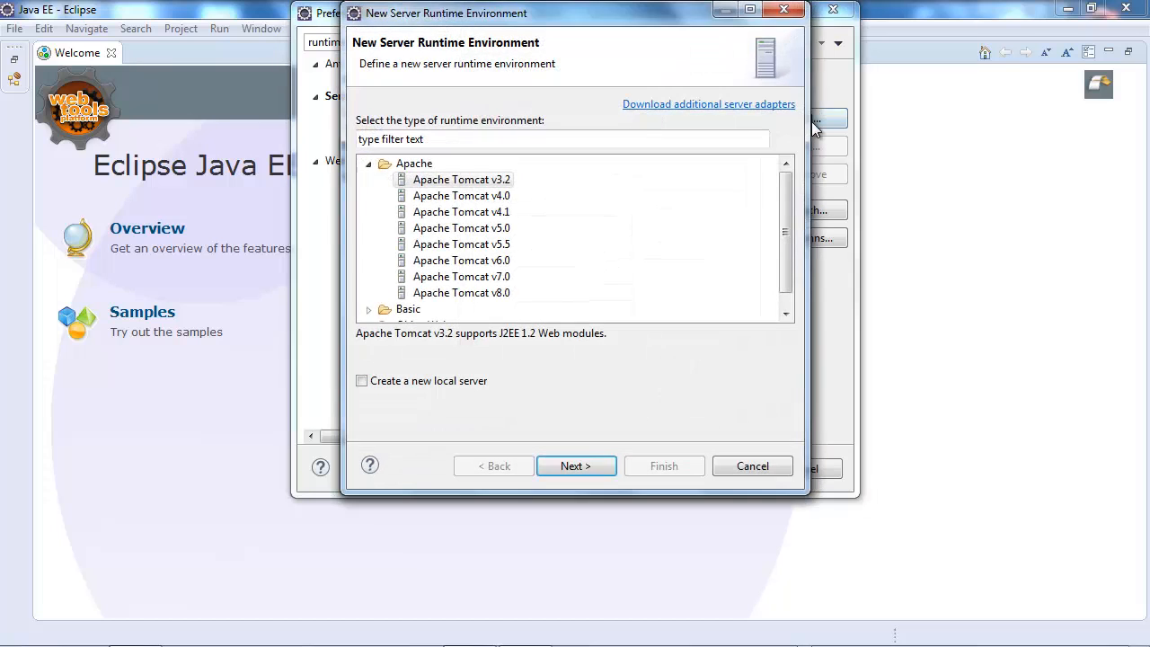
pyautogui.click(368, 163)
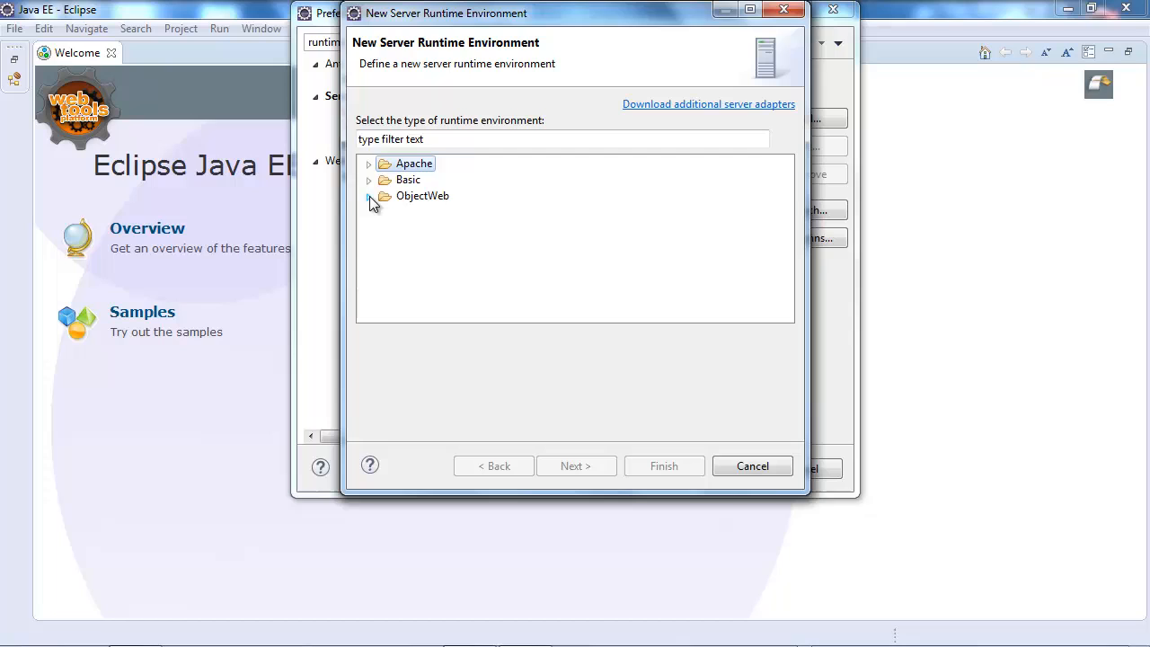
pyautogui.click(368, 180)
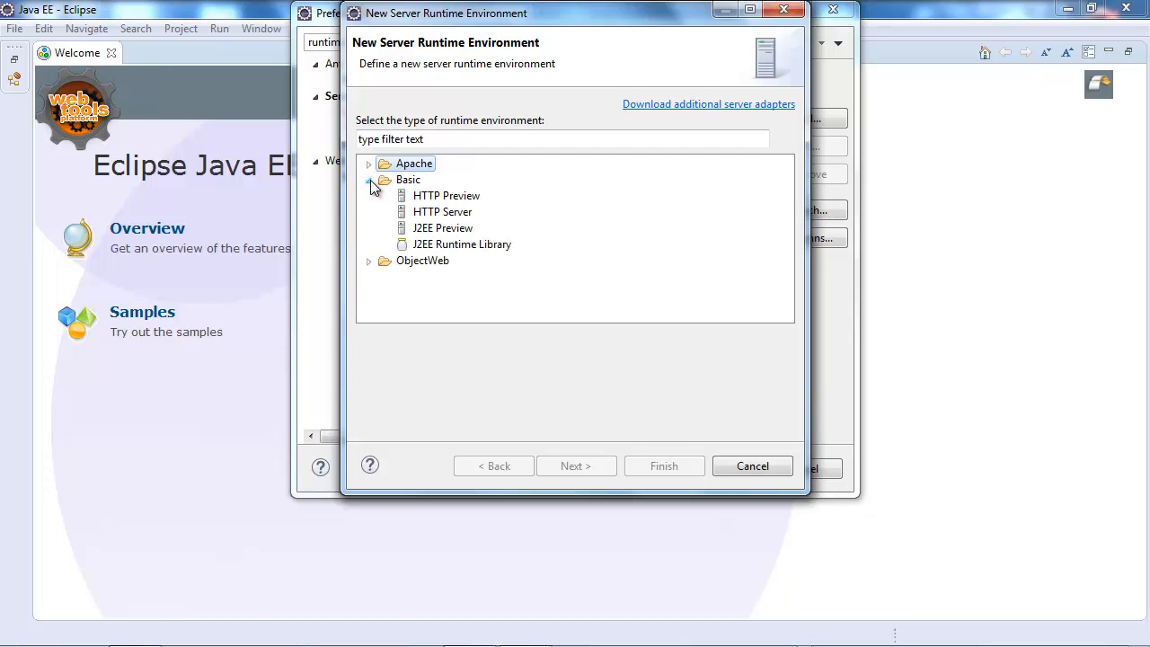
pyautogui.click(371, 180)
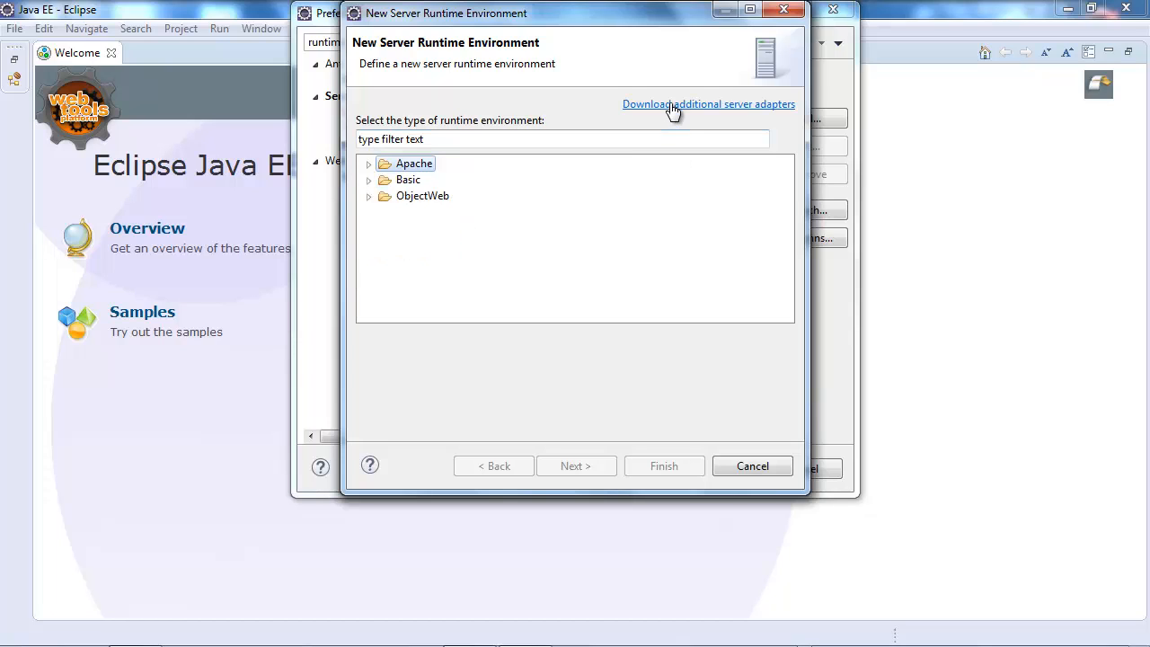
# - Choose GlassFish Tools from downloadable server adapters, accept its licence, and finish
pyautogui.click(710, 104)
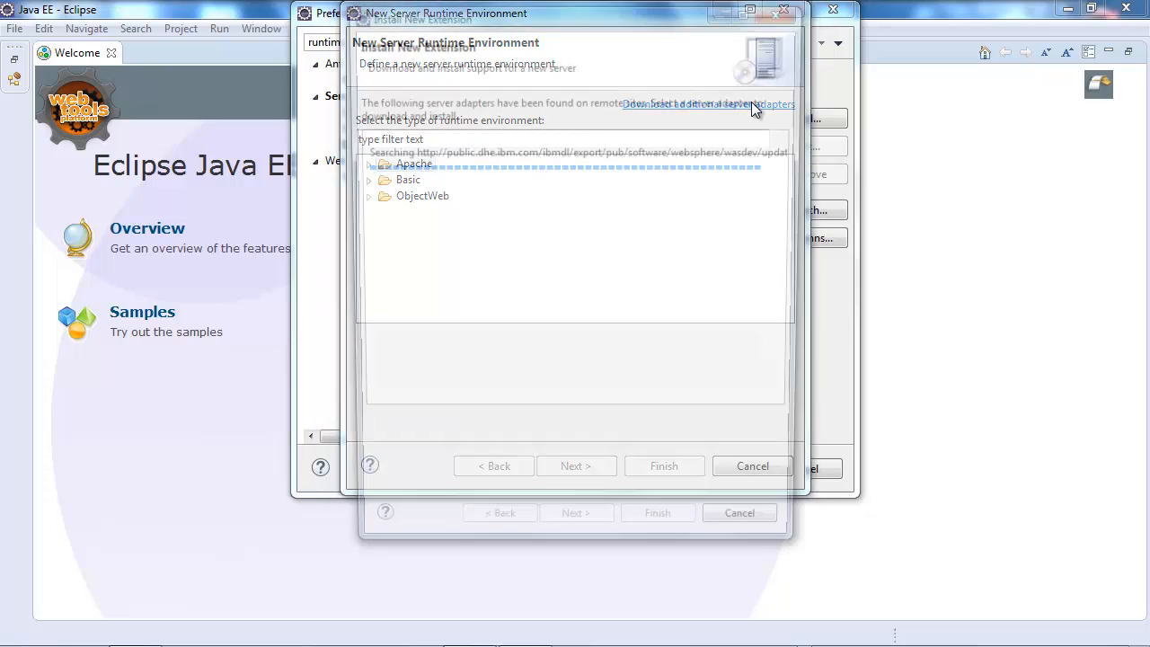
pyautogui.click(717, 103)
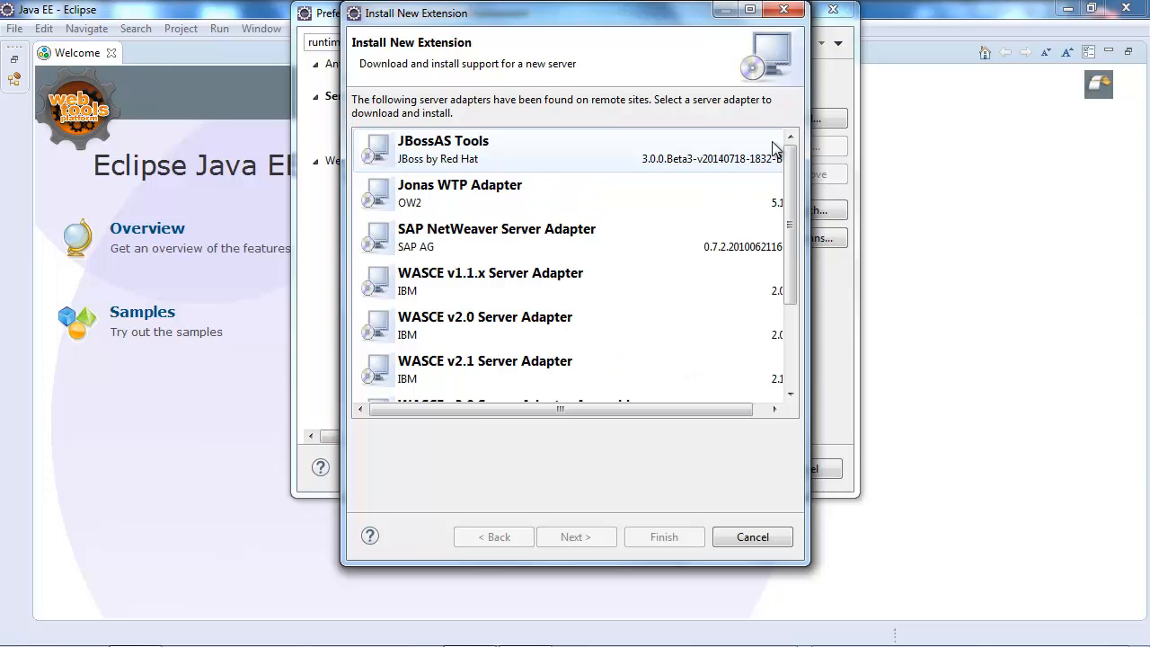
pyautogui.scroll(-3)
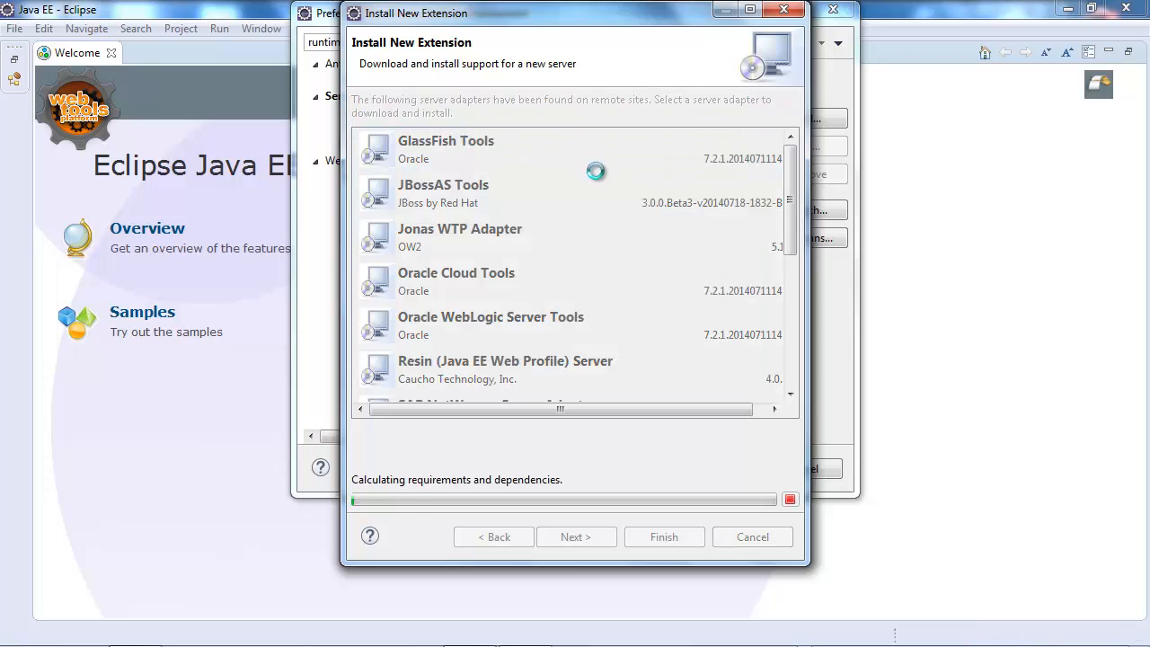
pyautogui.click(445, 149)
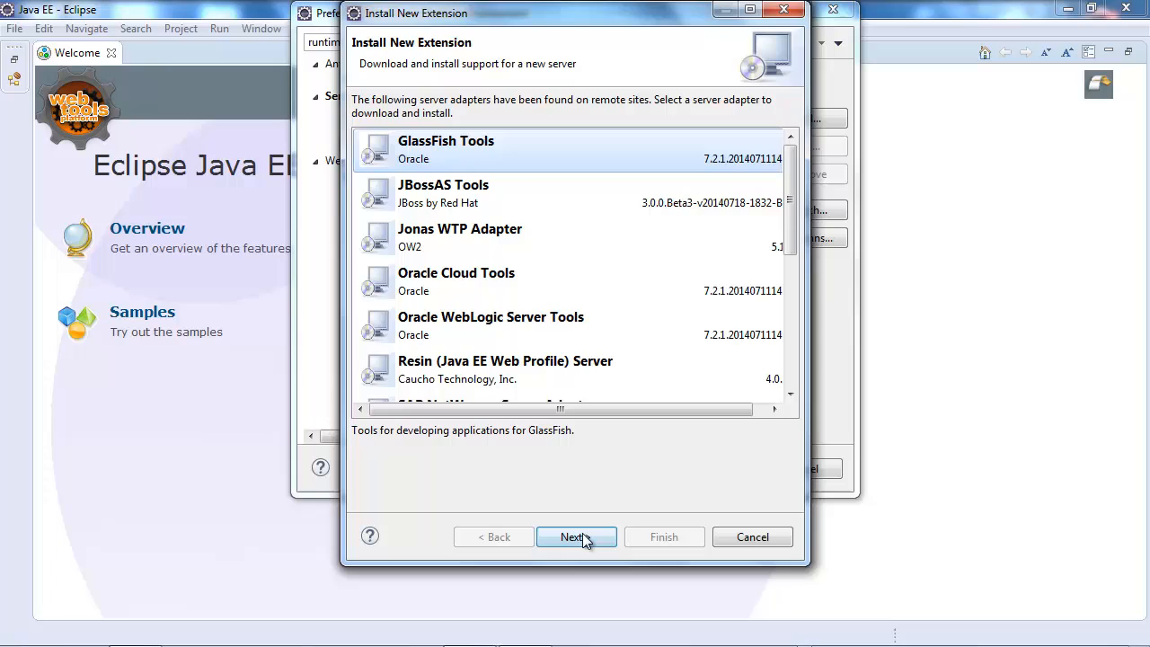
pyautogui.click(576, 537)
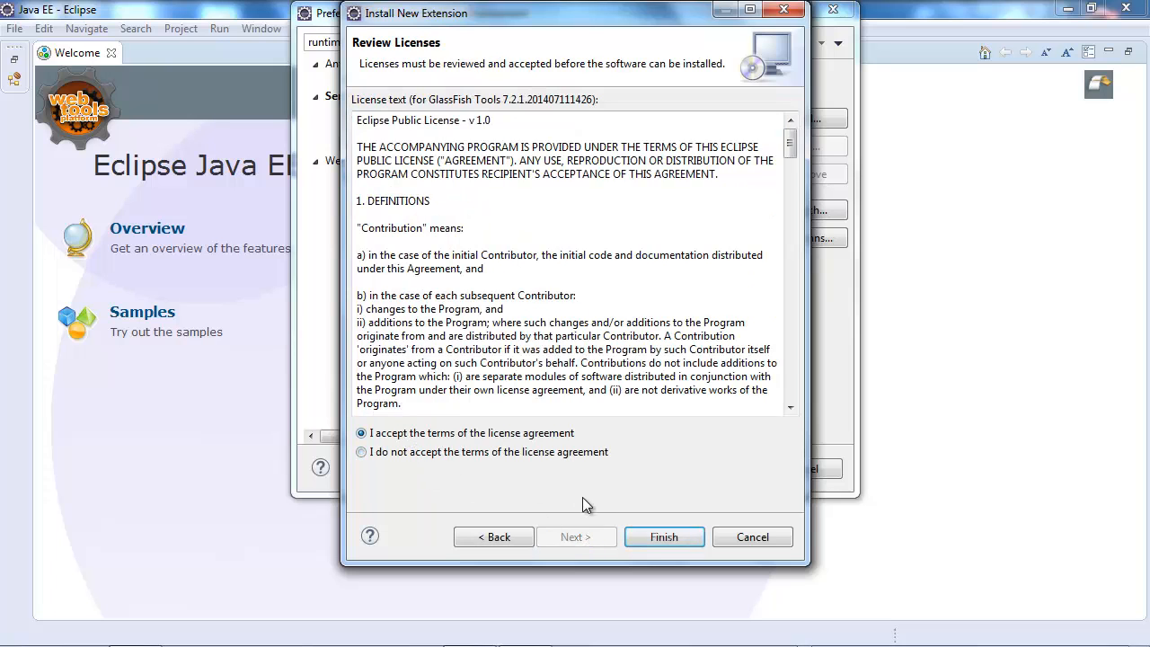
pyautogui.click(664, 537)
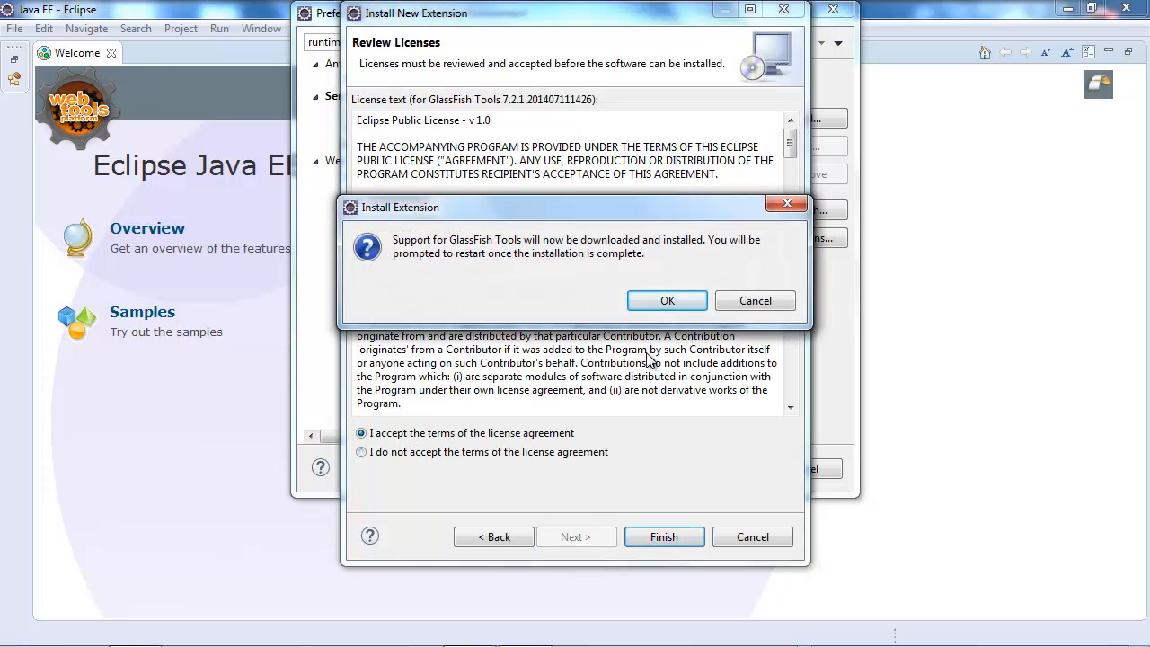
# - Confirm the GlassFish Tools install, close Preferences, and return to the relaunched Eclipse
pyautogui.click(667, 300)
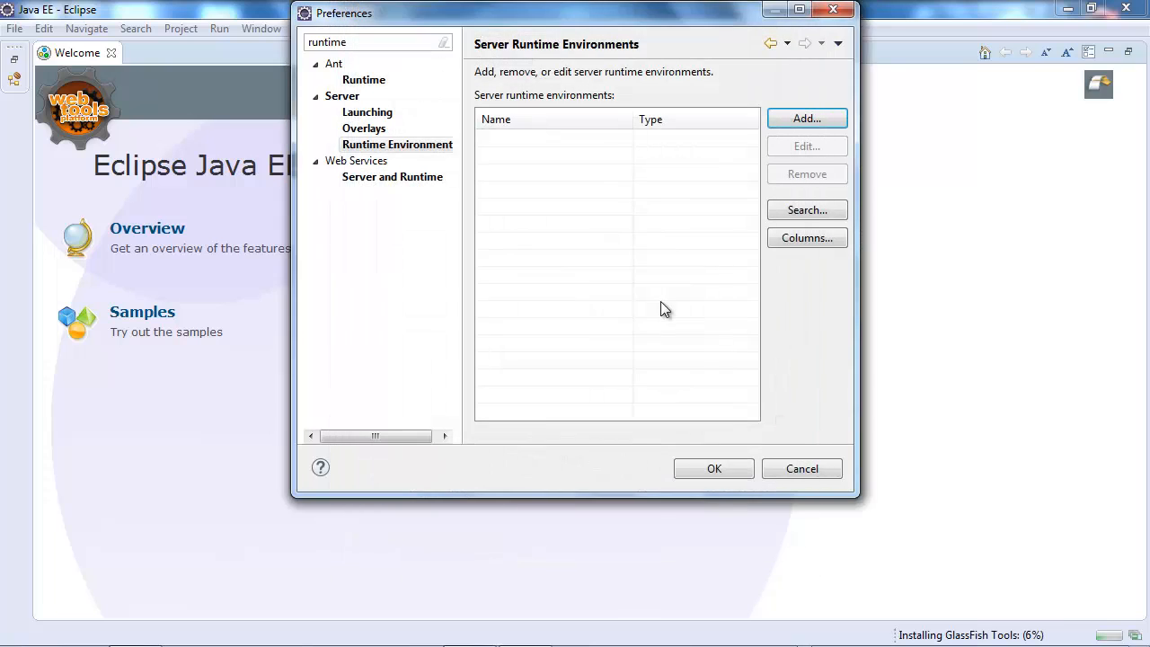
pyautogui.moveTo(719, 469)
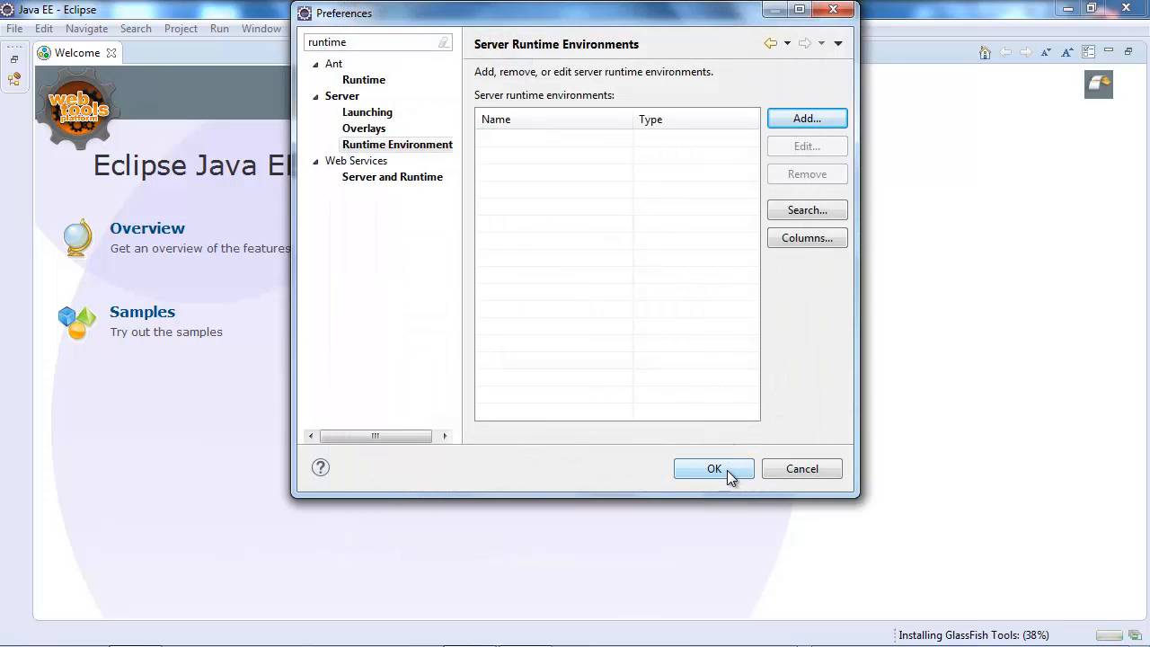
pyautogui.click(713, 469)
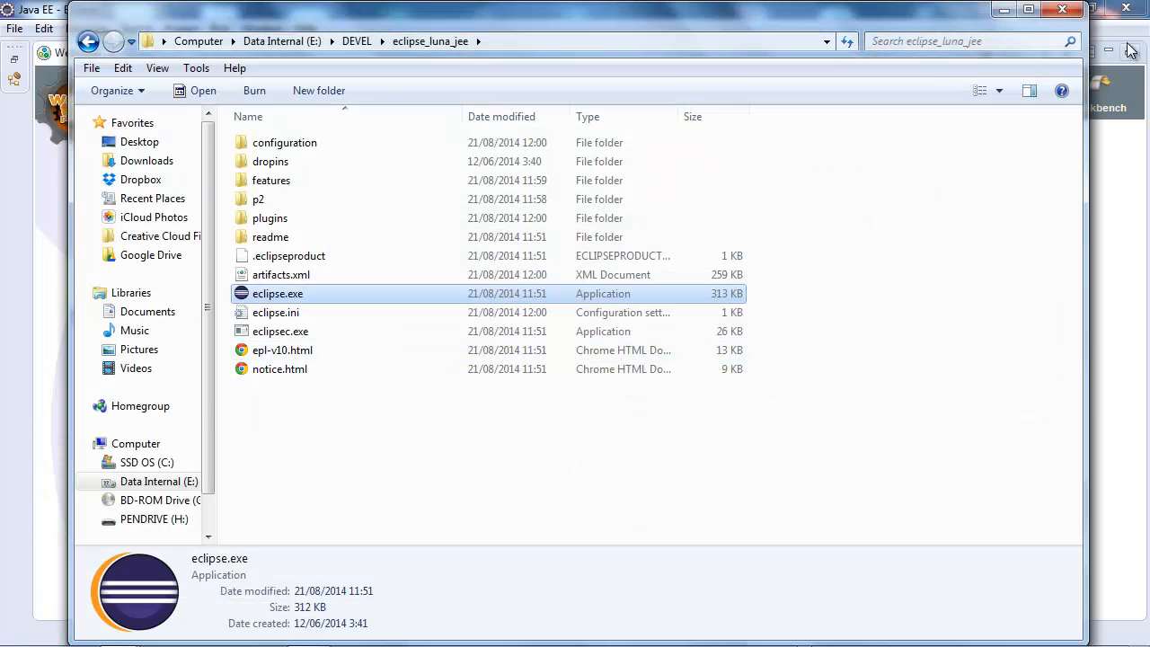
pyautogui.doubleClick(277, 293)
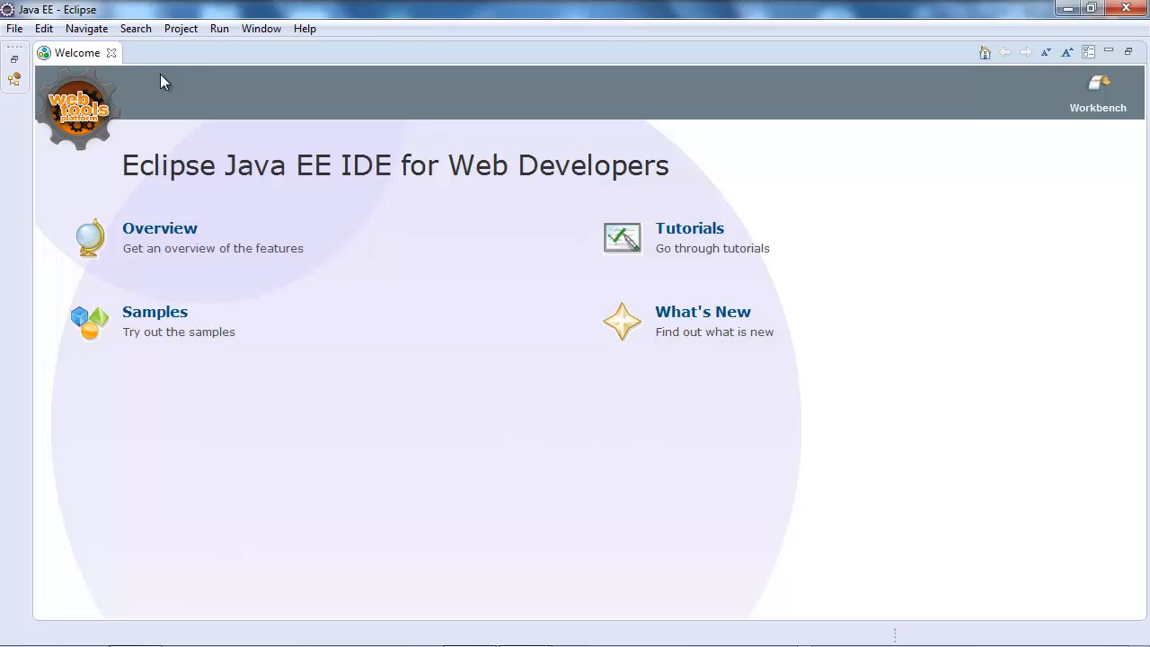
pyautogui.moveTo(274, 81)
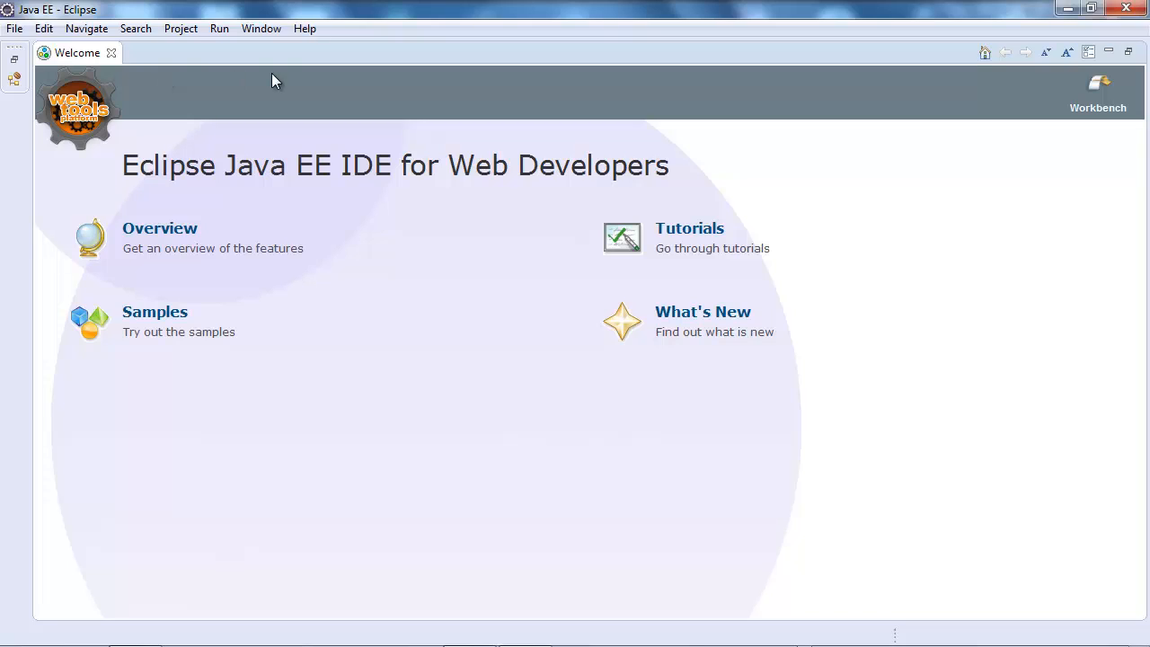